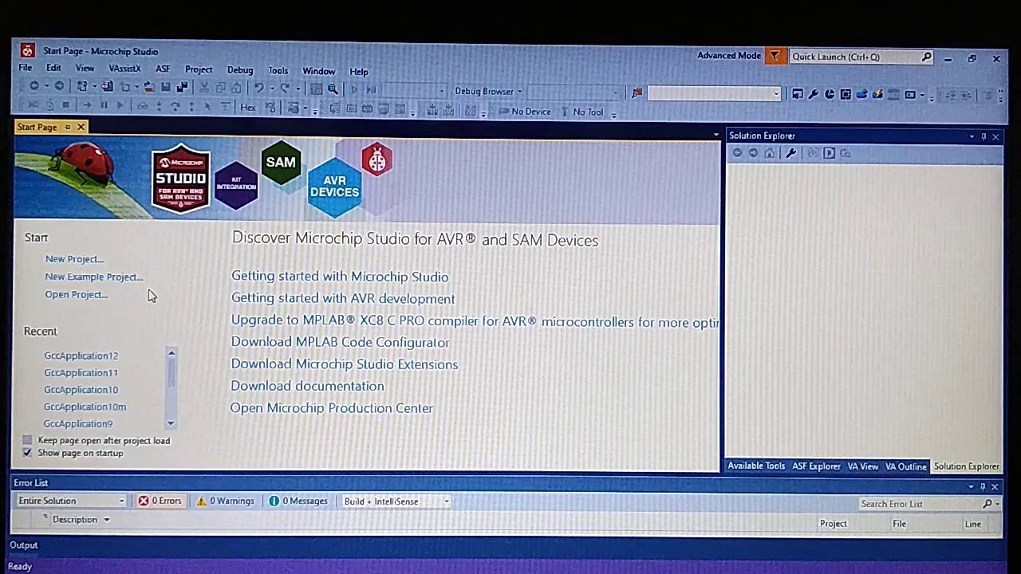
Step: Create a GCC C Executable Project named GccApplication13 from File > New > Project
{"action": "left_click", "coordinate": [53, 70]}
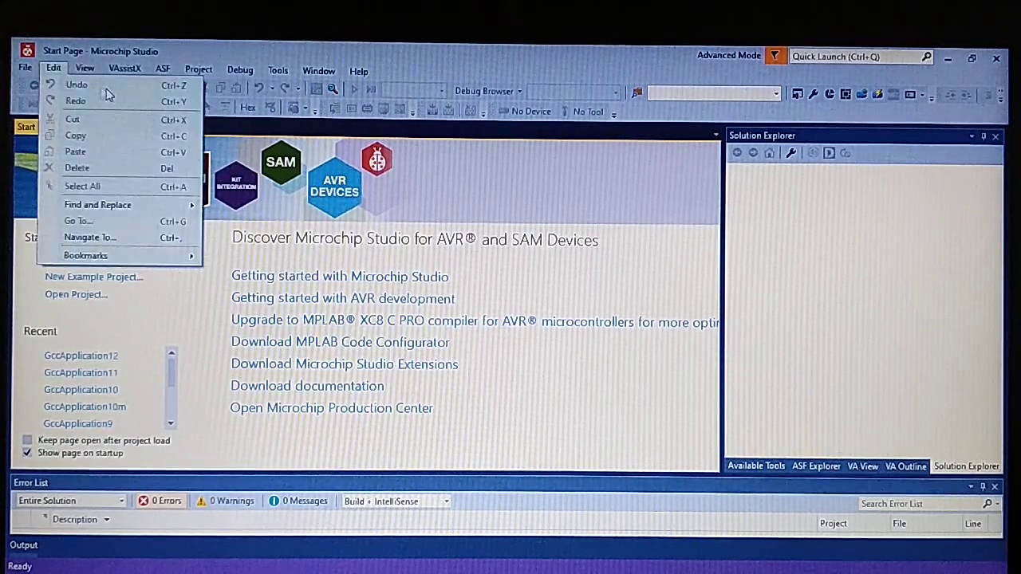
{"action": "left_click", "coordinate": [25, 71]}
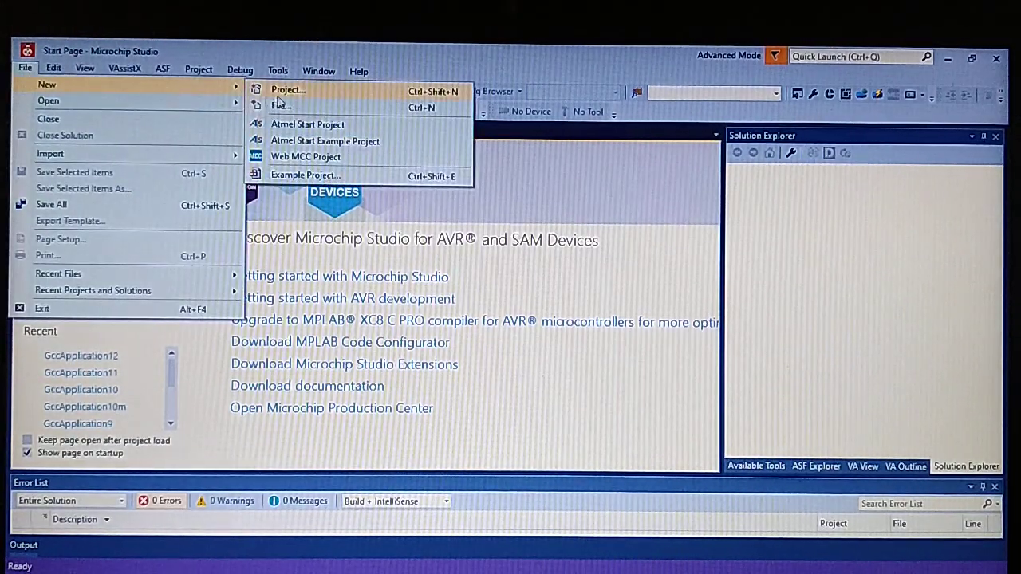
{"action": "left_click", "coordinate": [287, 89]}
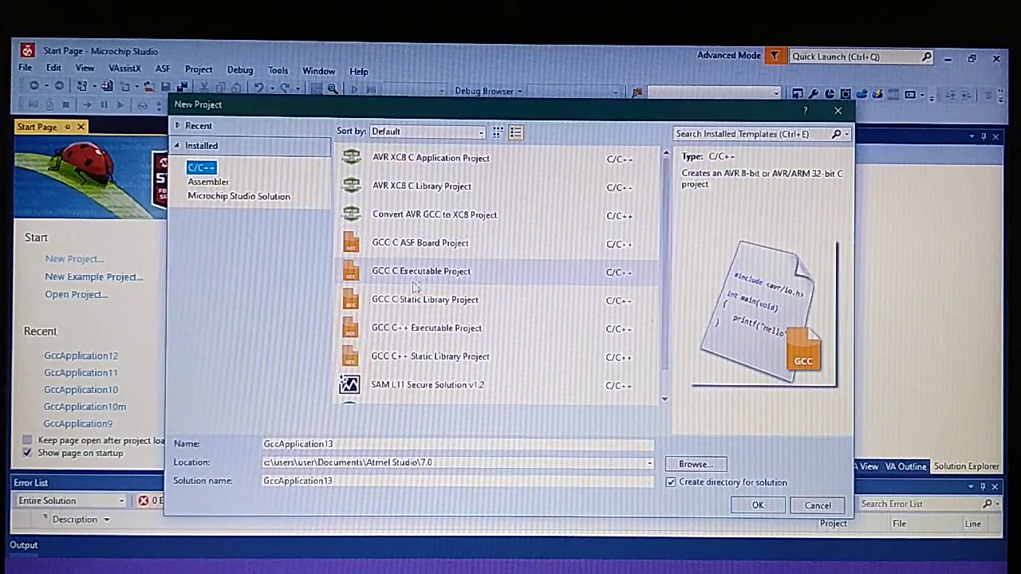
{"action": "mouse_move", "coordinate": [420, 271]}
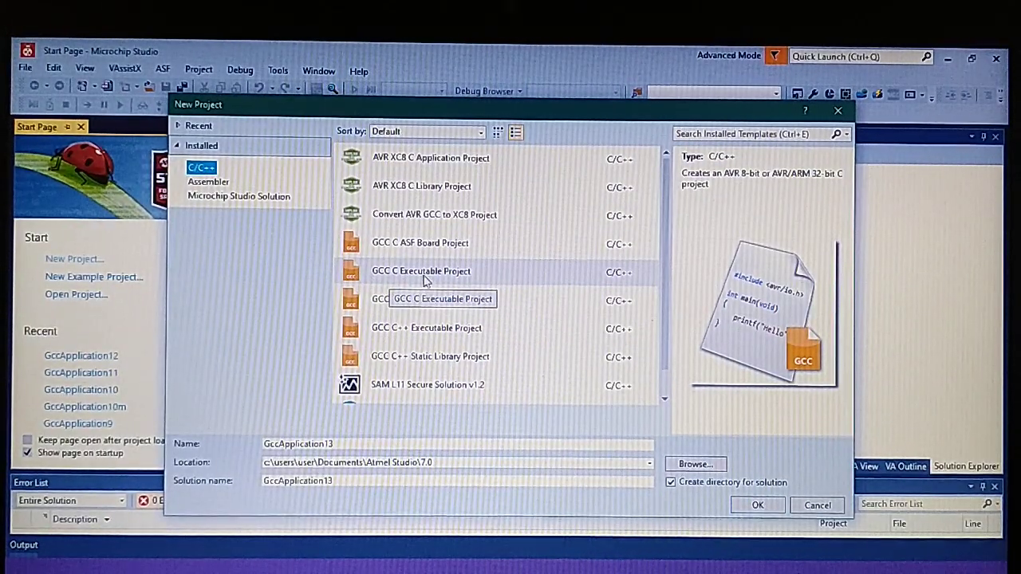
{"action": "left_click", "coordinate": [421, 271]}
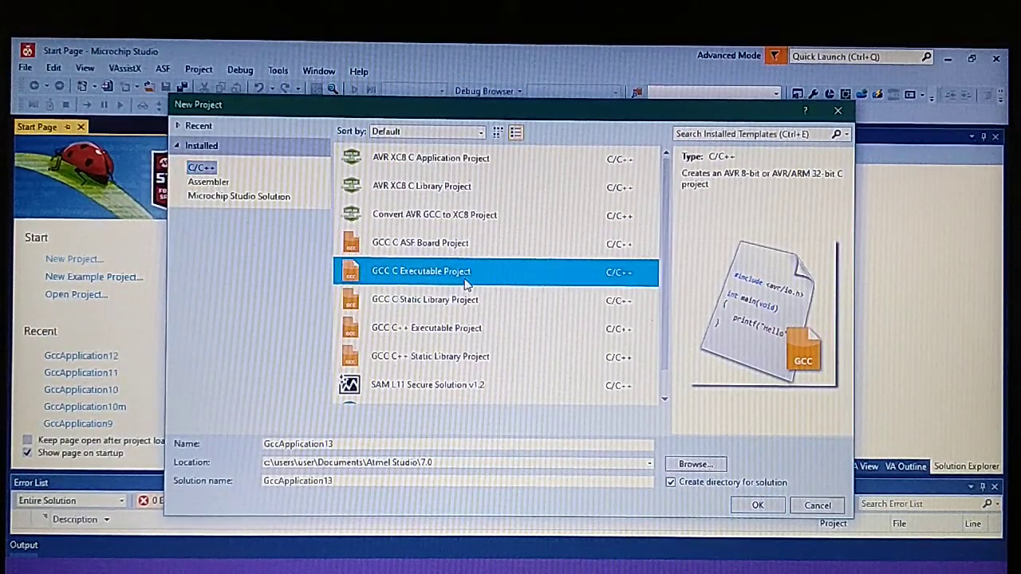
{"action": "left_click", "coordinate": [756, 505]}
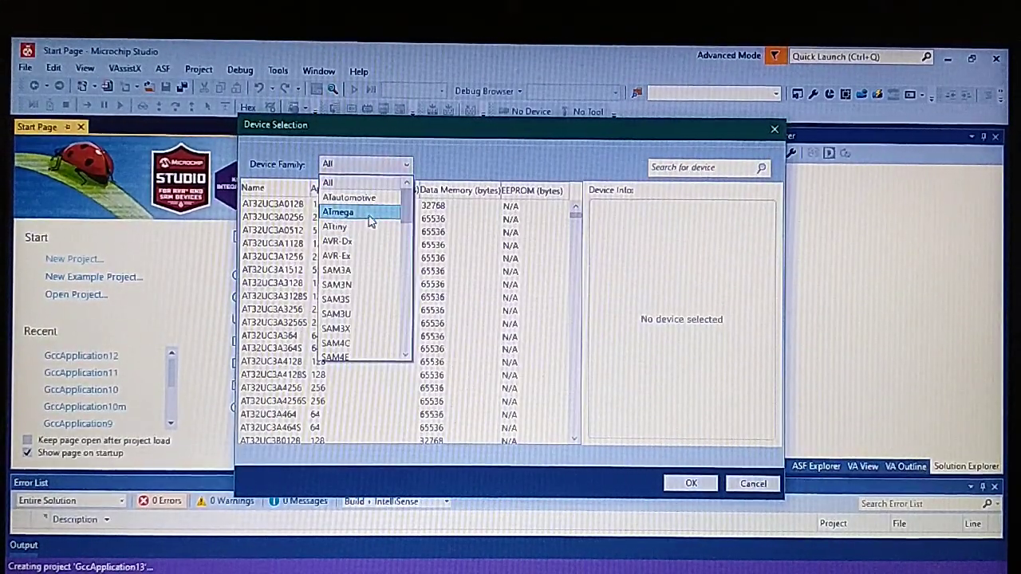
Step: Filter the device list to ATmega and pick ATmega2560 as the target device
{"action": "left_click", "coordinate": [337, 212]}
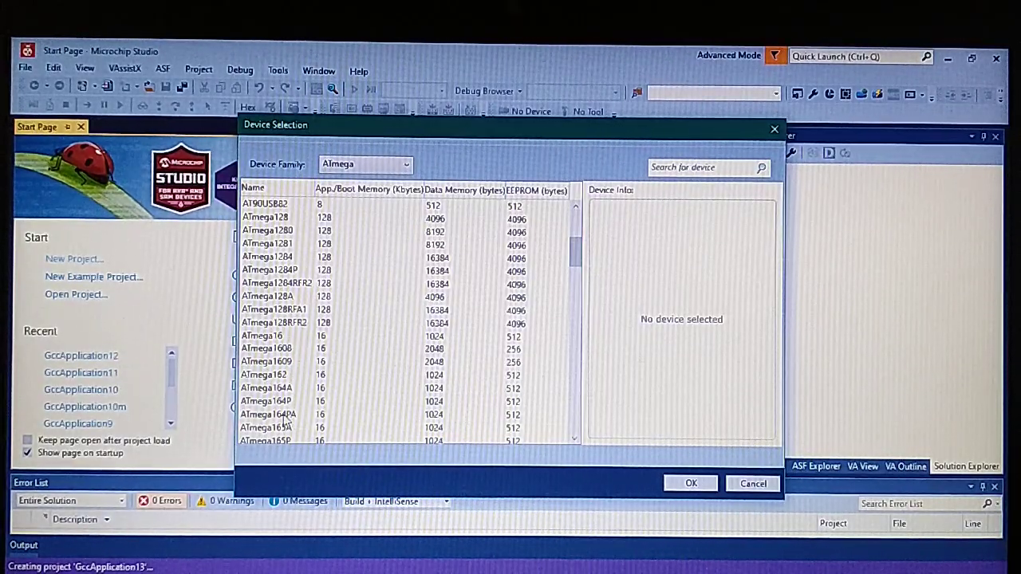
{"action": "scroll", "scroll_direction": "down", "scroll_amount": 3}
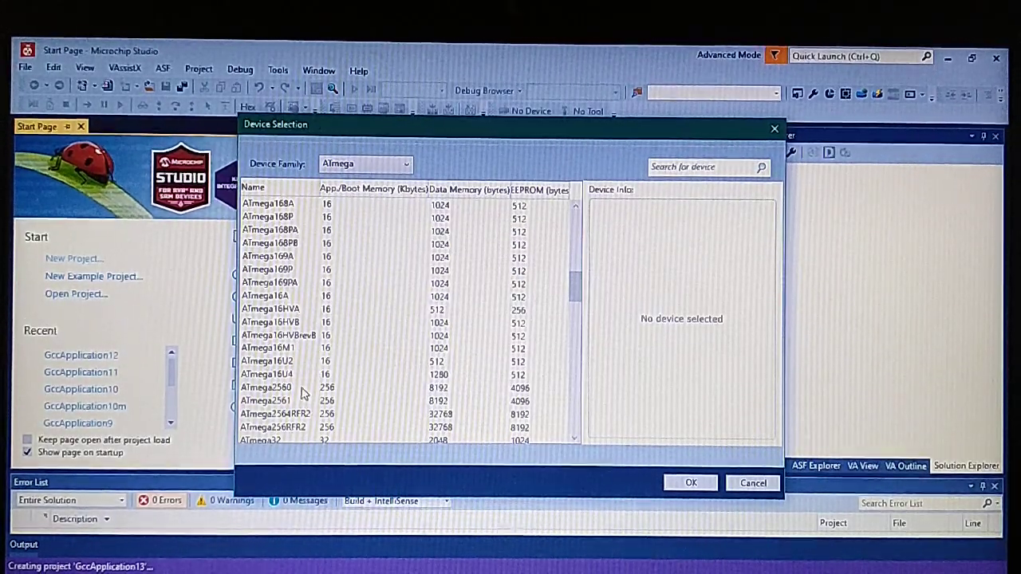
{"action": "left_click", "coordinate": [690, 483]}
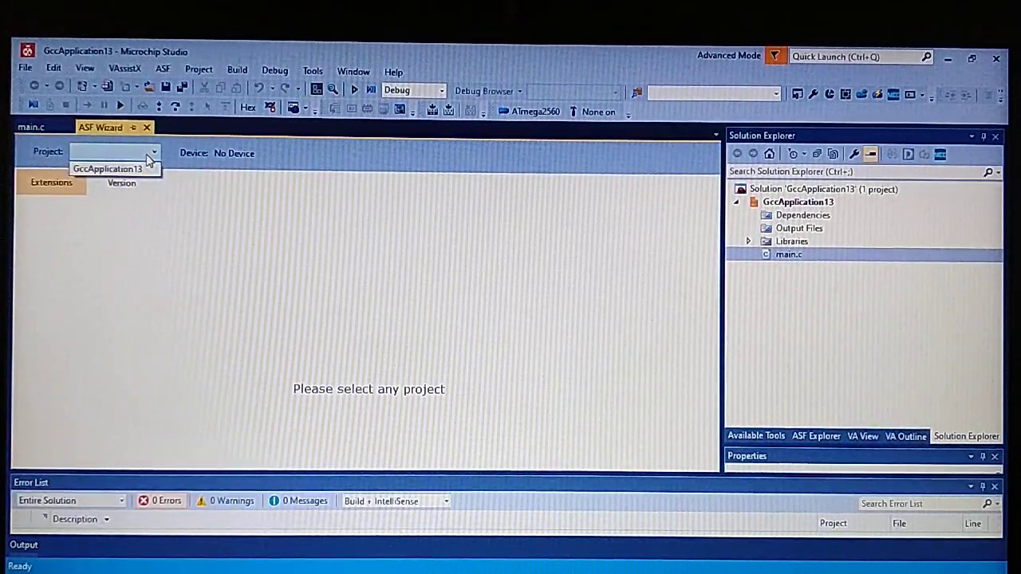
Step: In ASF Wizard, accept the no-board warning and add the STK600 – ATmega2560 board to GccApplication13
{"action": "left_click", "coordinate": [107, 168]}
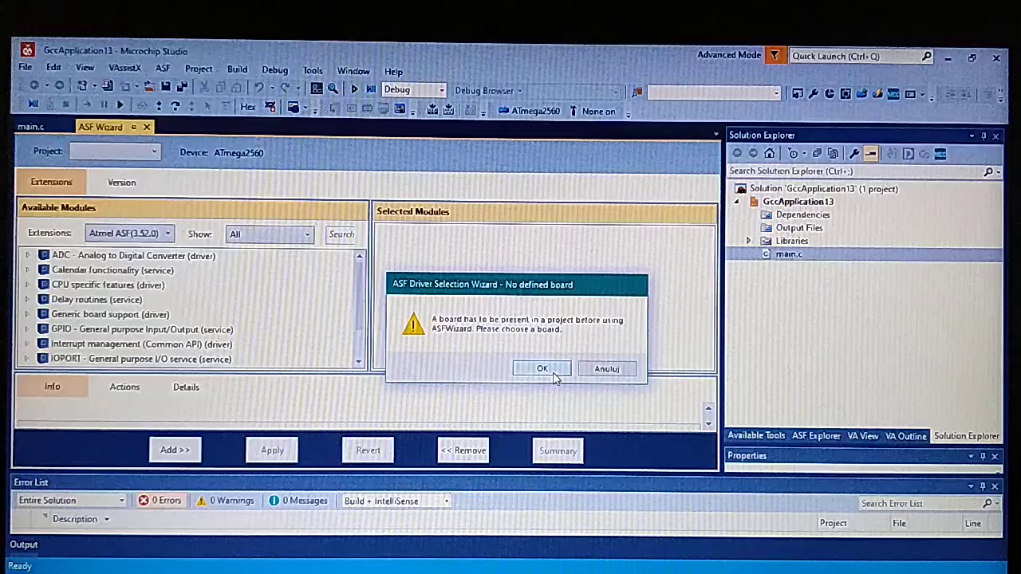
{"action": "left_click", "coordinate": [543, 368]}
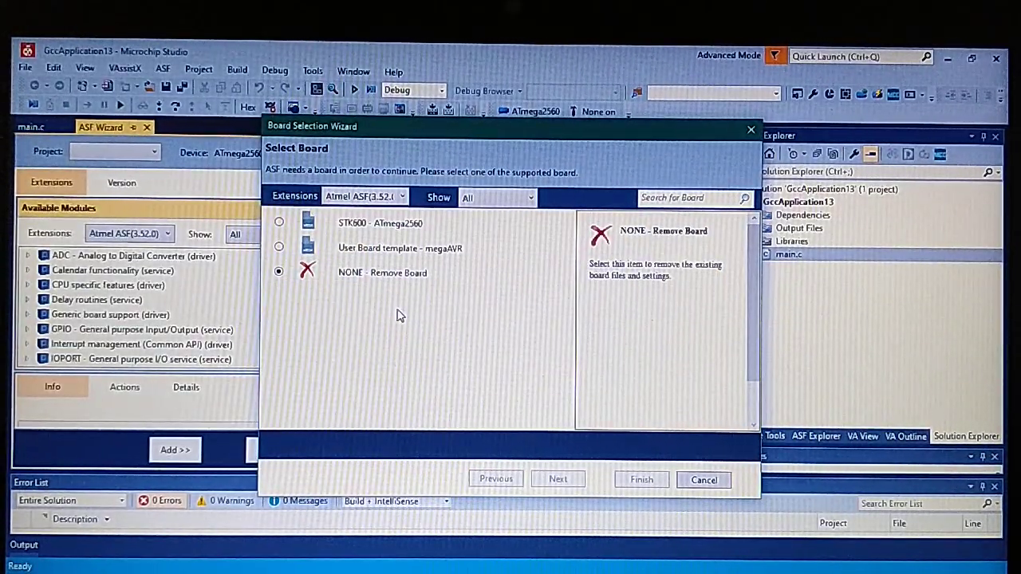
{"action": "left_click", "coordinate": [279, 222]}
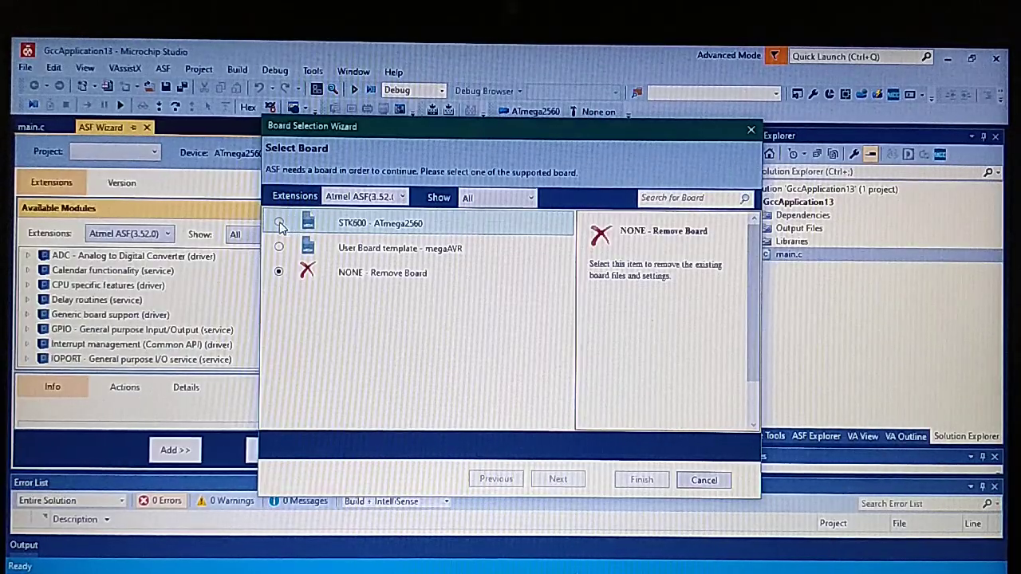
{"action": "left_click", "coordinate": [278, 222]}
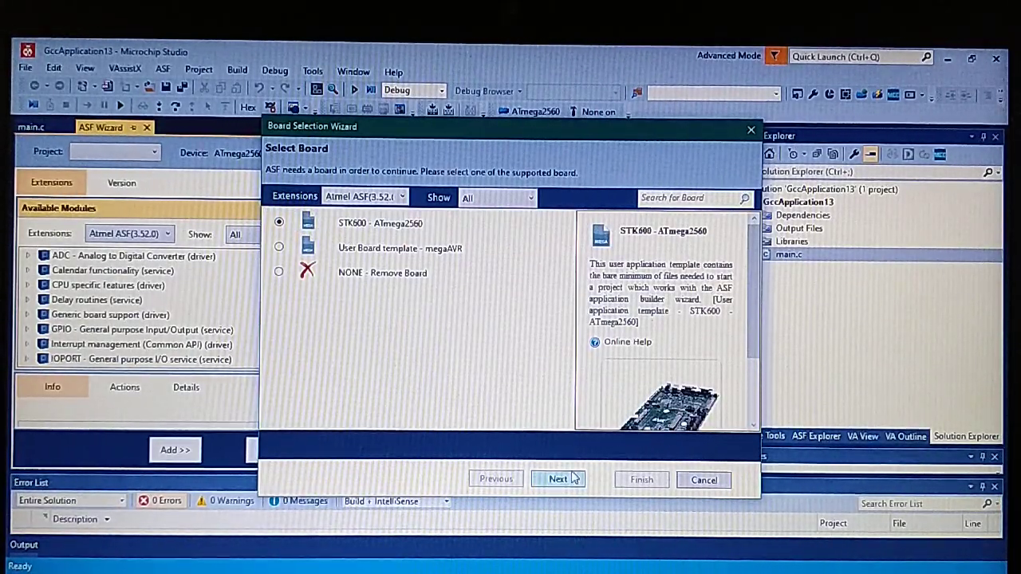
{"action": "left_click", "coordinate": [557, 479]}
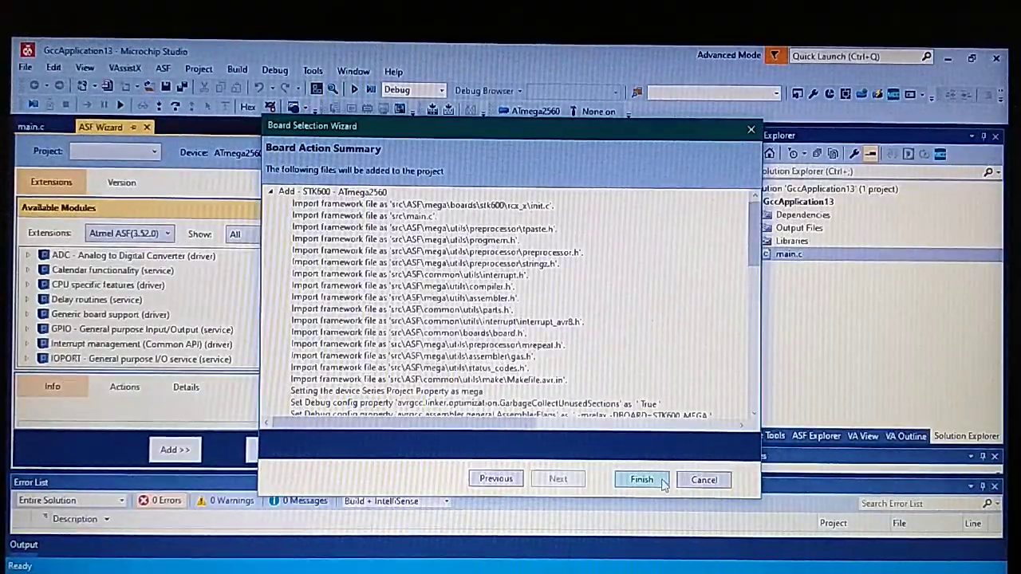
{"action": "left_click", "coordinate": [642, 479]}
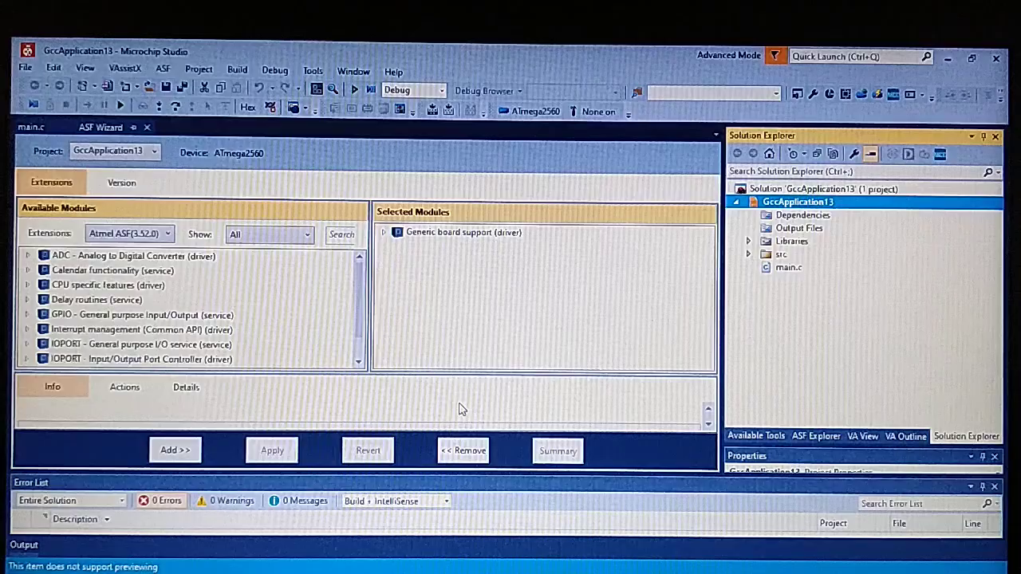
Step: Add the Delay routines and GPIO modules in ASF Wizard and apply them
{"action": "scroll", "scroll_direction": "down", "scroll_amount": 3}
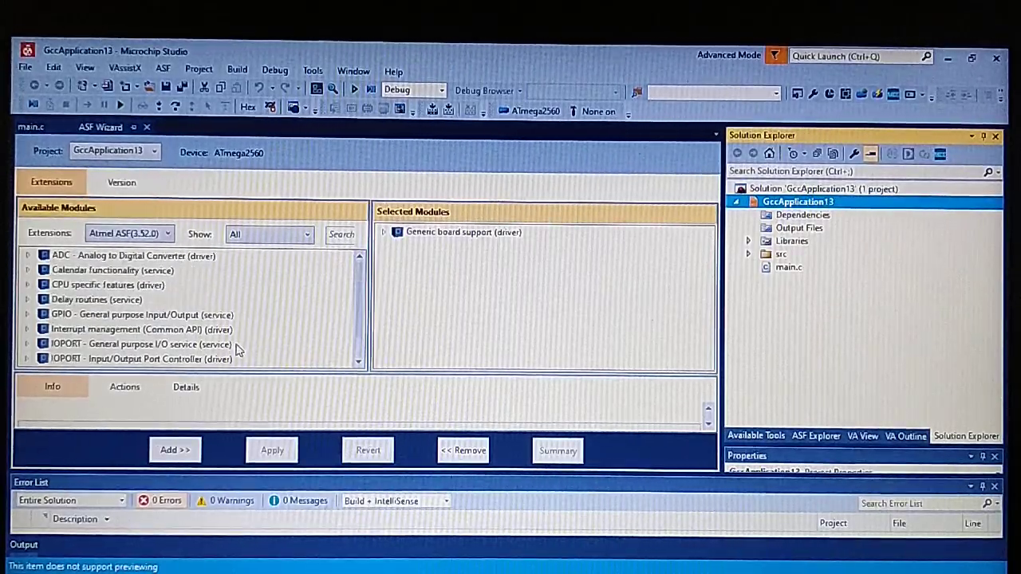
{"action": "left_click", "coordinate": [96, 300]}
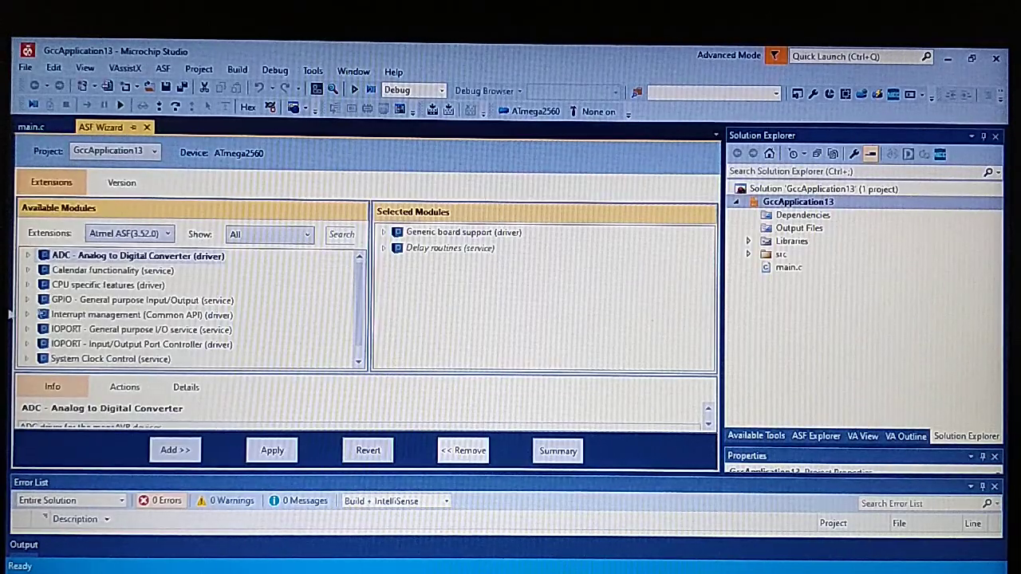
{"action": "left_click", "coordinate": [142, 299]}
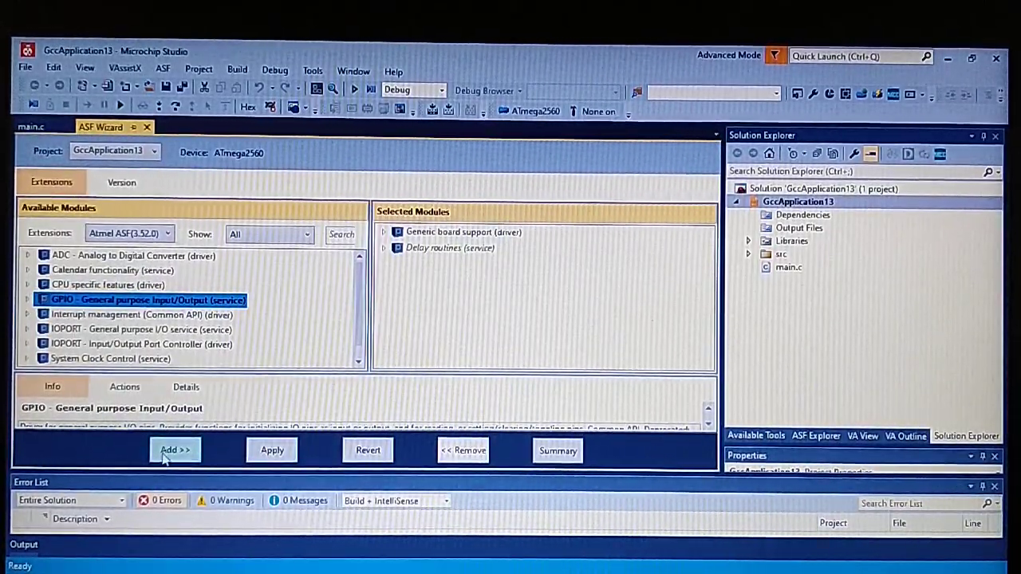
{"action": "left_click", "coordinate": [175, 450]}
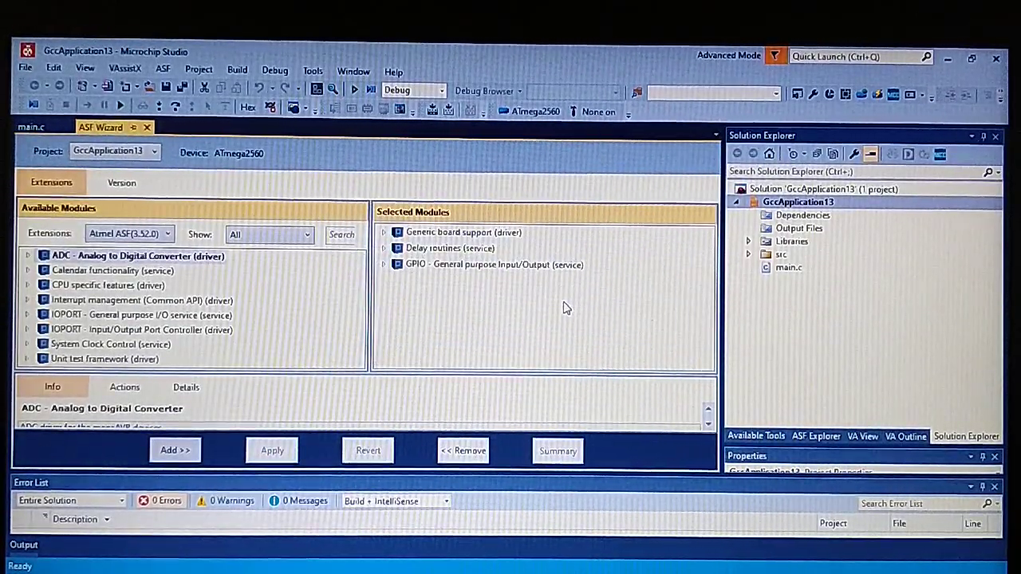
{"action": "left_click", "coordinate": [748, 254]}
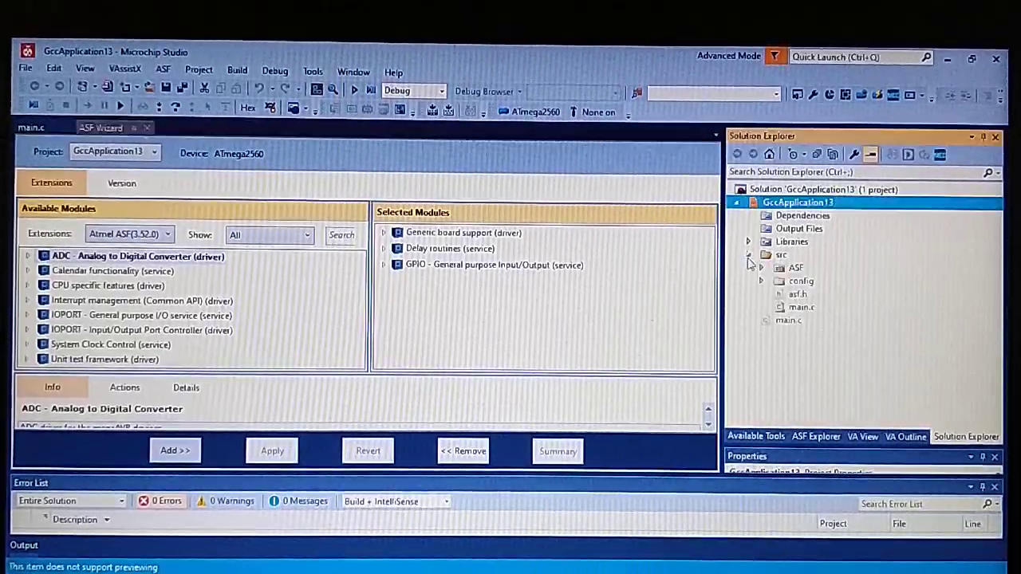
Step: Remove the root main.c and insert sysclk_init(); above board_init(); in src/main.c
{"action": "double_click", "coordinate": [802, 306]}
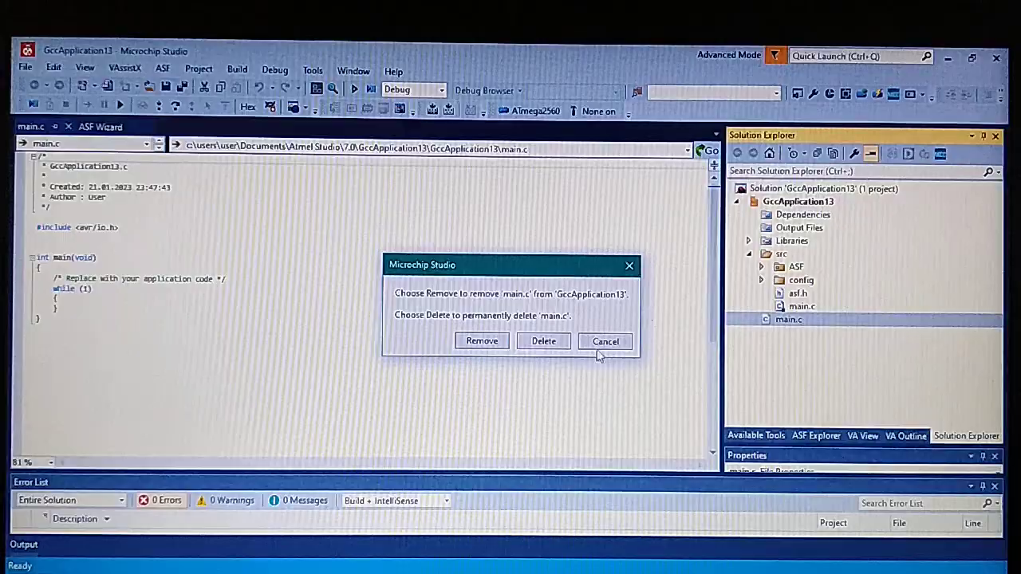
{"action": "left_click", "coordinate": [605, 341]}
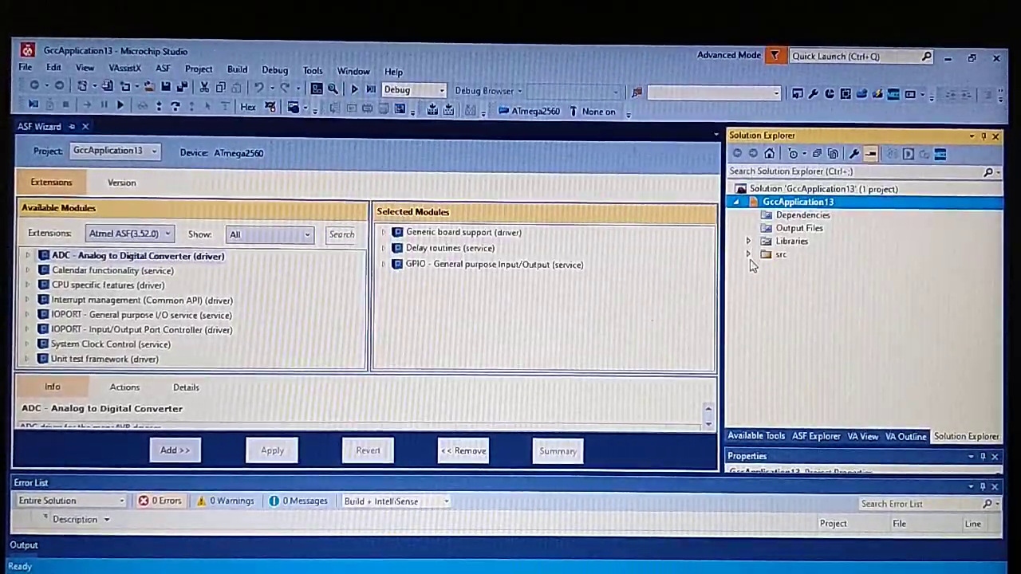
{"action": "double_click", "coordinate": [800, 306]}
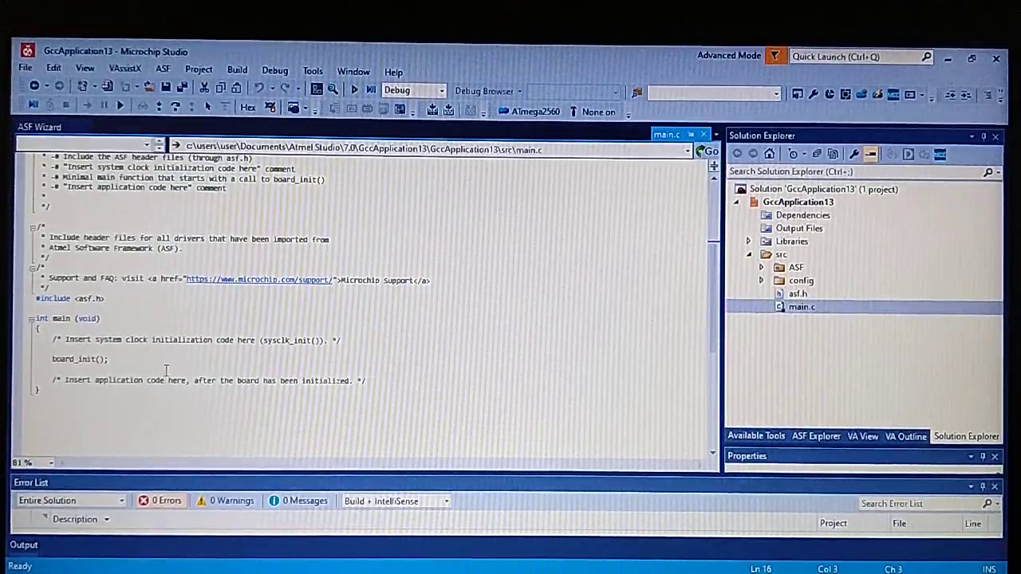
{"action": "double_click", "coordinate": [288, 340]}
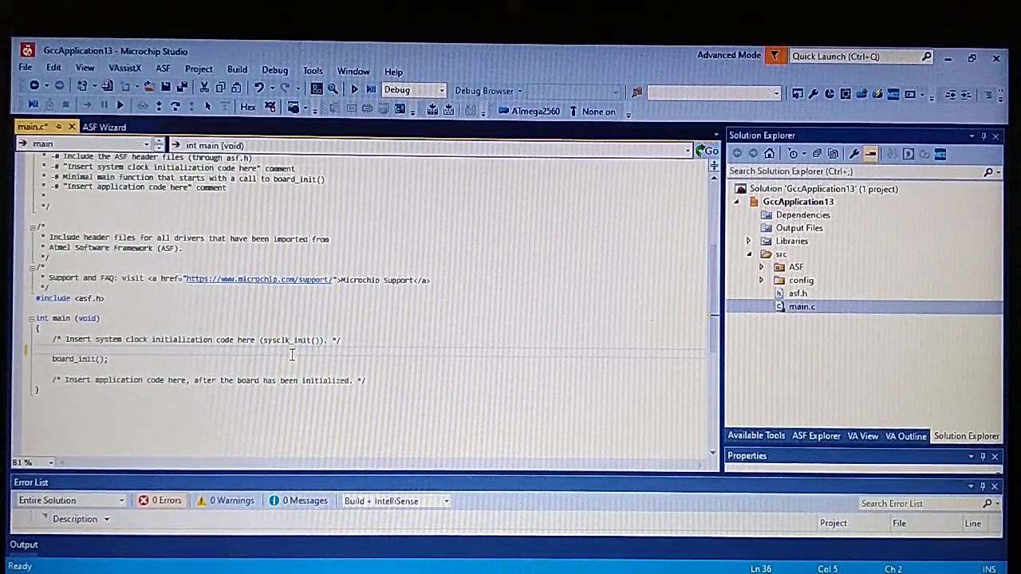
{"action": "type", "text": "sysclk_init();"}
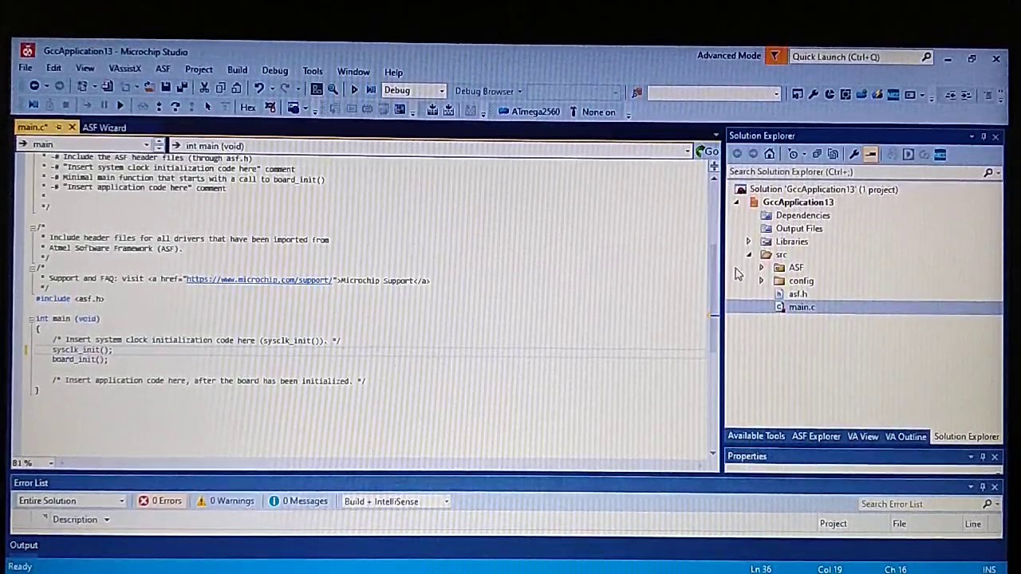
{"action": "left_click", "coordinate": [761, 280]}
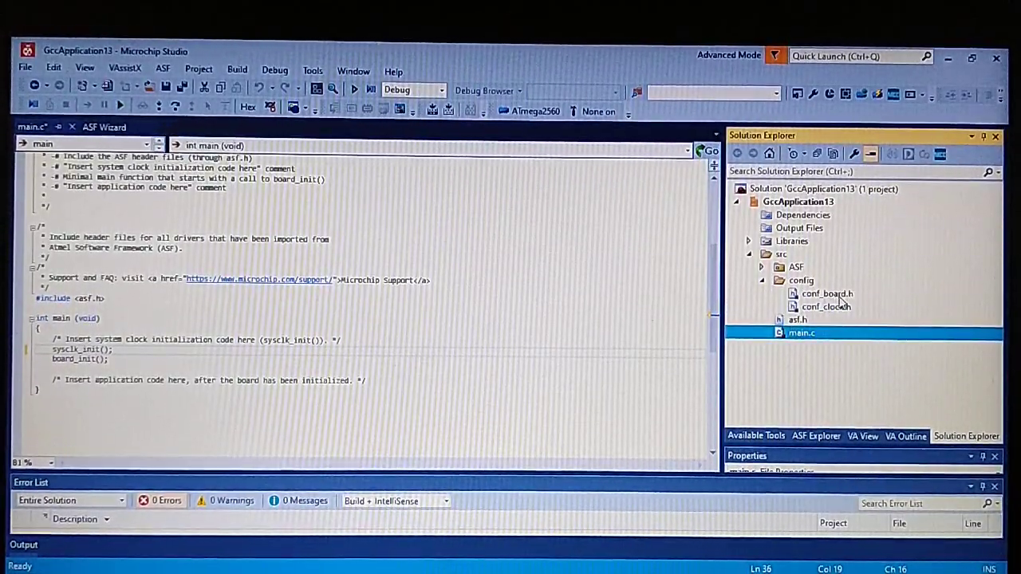
Step: In conf_clock.h, comment out SYSCLK_SRC_RC16MHZ and define SYSCLK_SOURCE as SYSCLK_SRC_EXTERNAL
{"action": "double_click", "coordinate": [825, 306]}
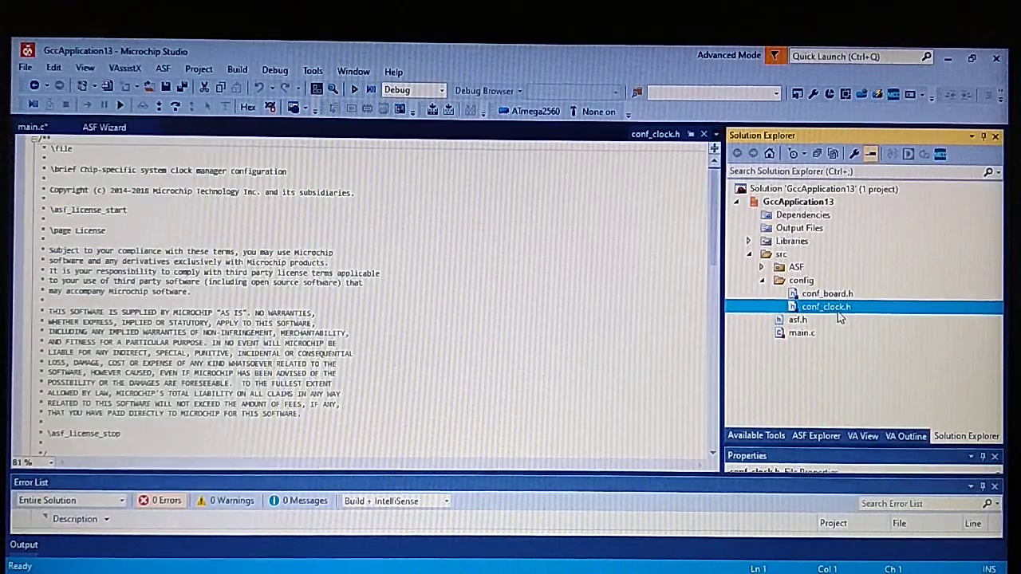
{"action": "double_click", "coordinate": [826, 307]}
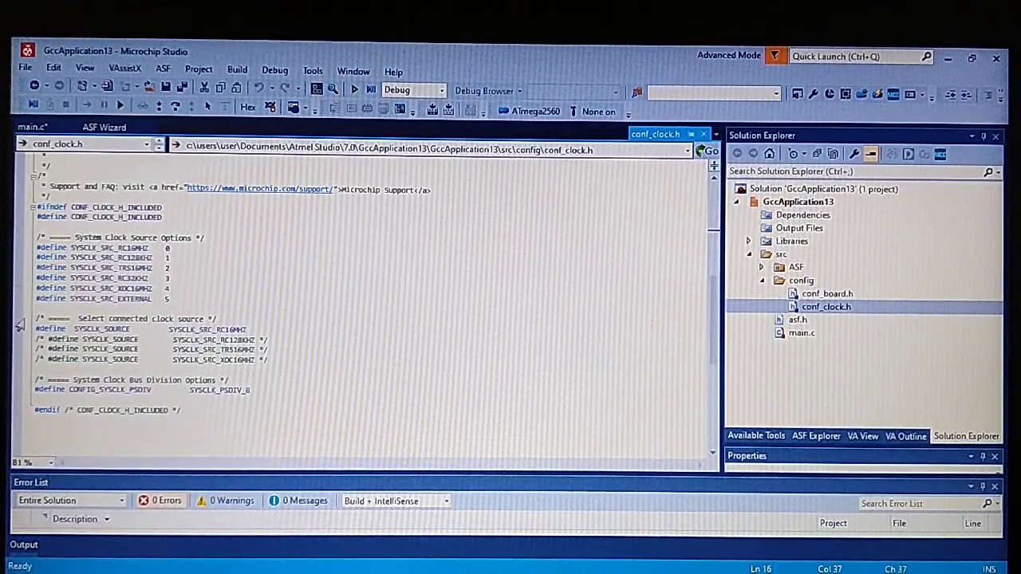
{"action": "triple_click", "coordinate": [120, 329]}
{"action": "type", "text": "#define SYSCLK_SOURCE"}
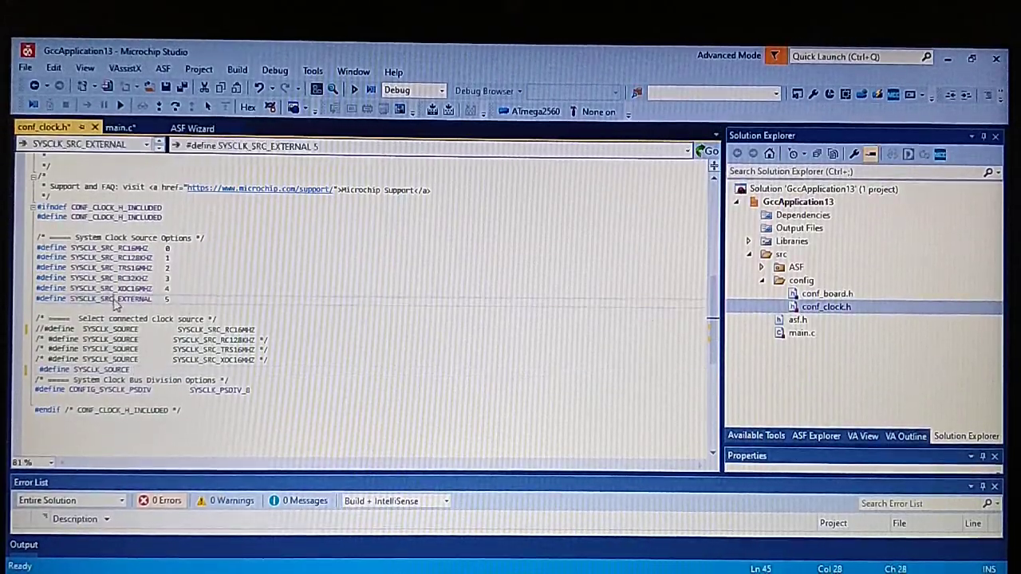
{"action": "double_click", "coordinate": [111, 299]}
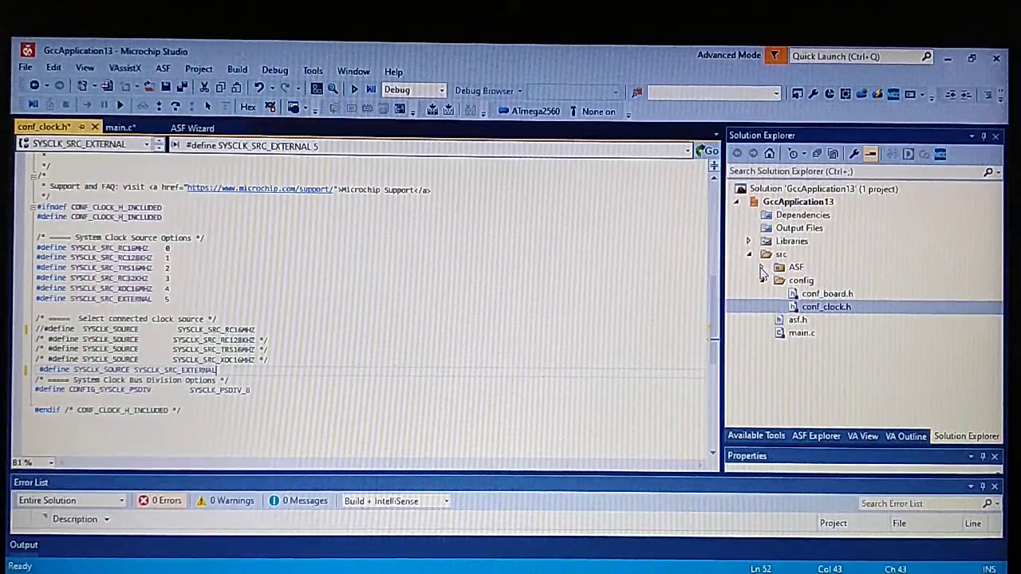
Step: Open ASF's mega clock sysclk.h and find where SYSCLK_SRC_EXTERNAL returns BOARD_EXTERNAL_CLK
{"action": "left_click", "coordinate": [764, 268]}
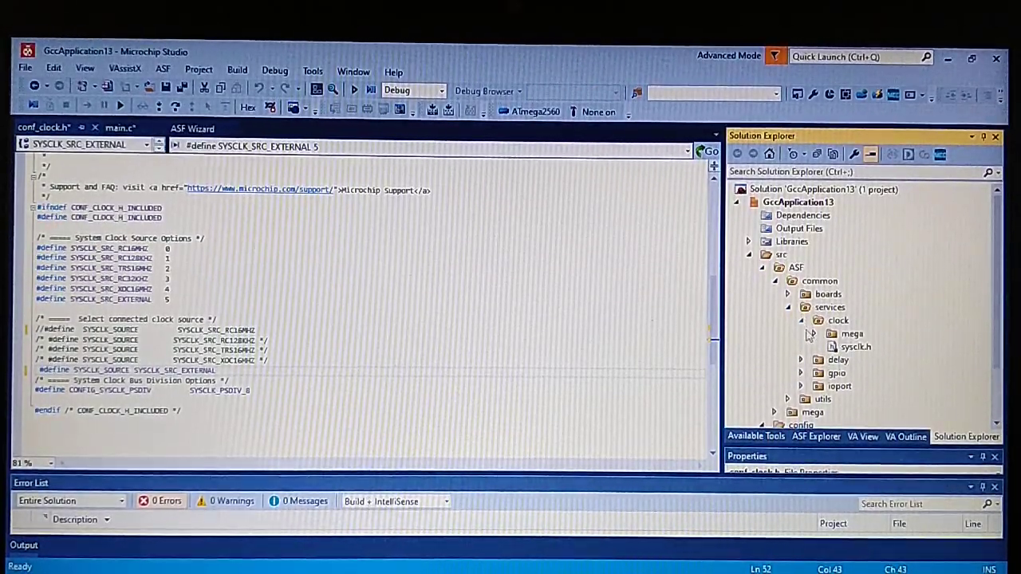
{"action": "left_click", "coordinate": [802, 334]}
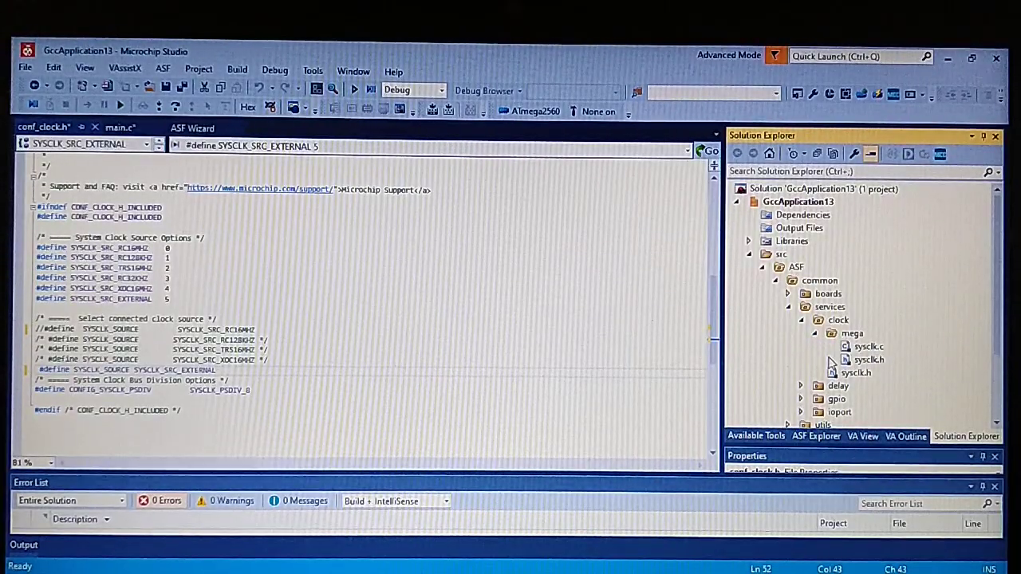
{"action": "double_click", "coordinate": [868, 360]}
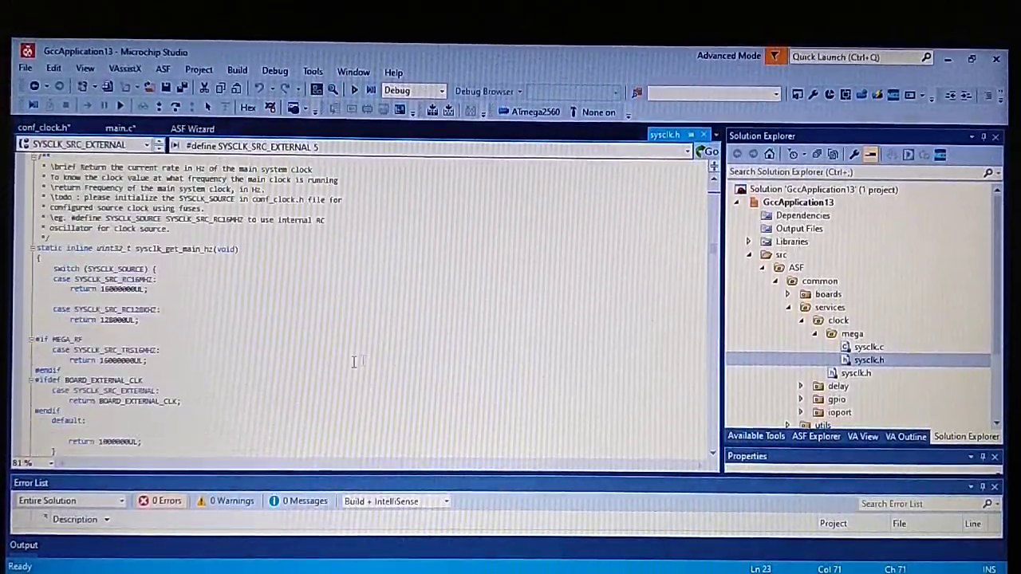
{"action": "double_click", "coordinate": [102, 379]}
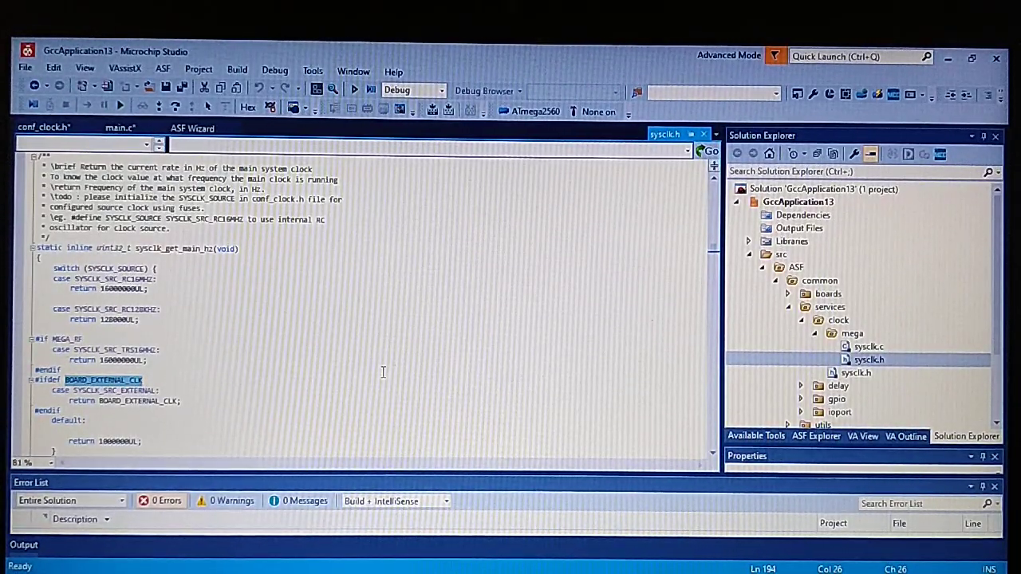
{"action": "mouse_move", "coordinate": [43, 126]}
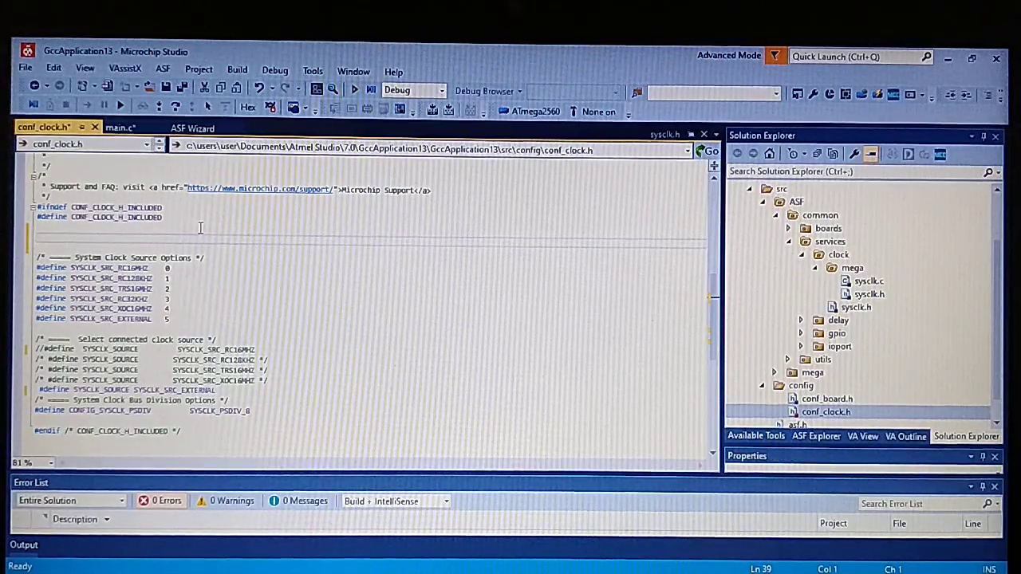
Step: Define BOARD_EXTERNAL_CLK as 16000000UL and change CONFIG_SYSCLK_PSDIV to SYSCLK_PSDIV_1
{"action": "type", "text": "#define"}
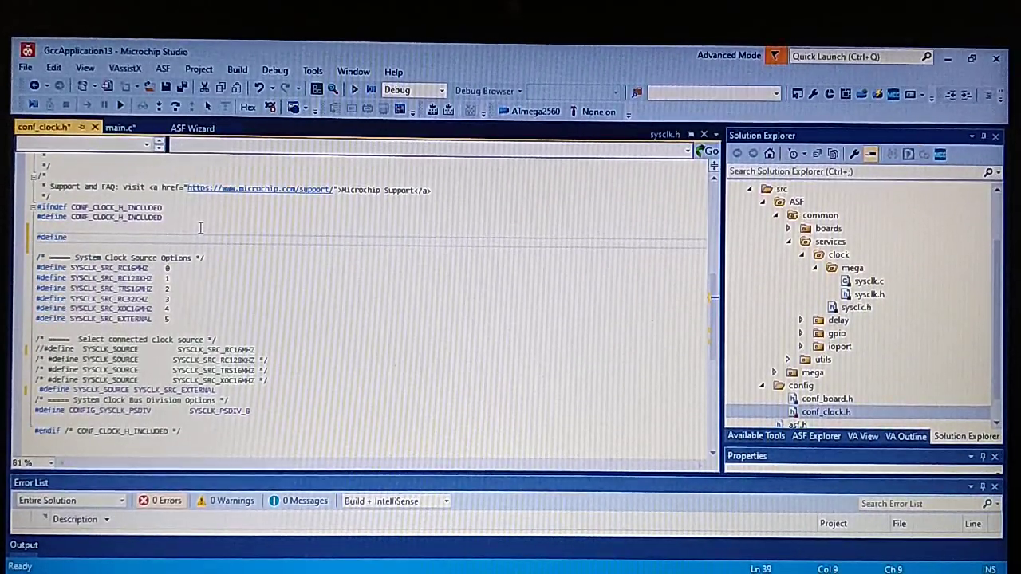
{"action": "type", "text": "BOARD_EXTERNAL_CLK 1"}
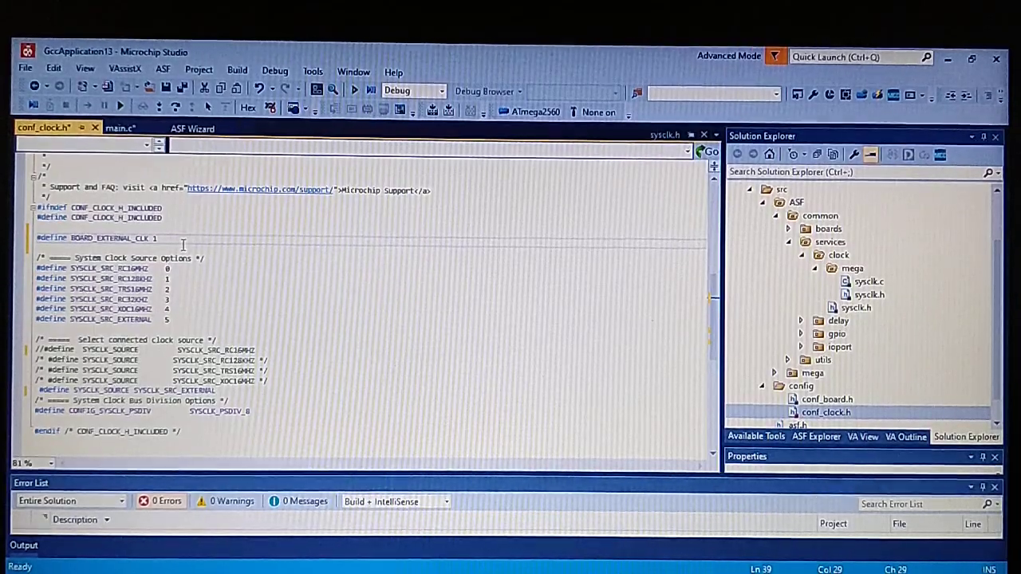
{"action": "type", "text": "6000000"}
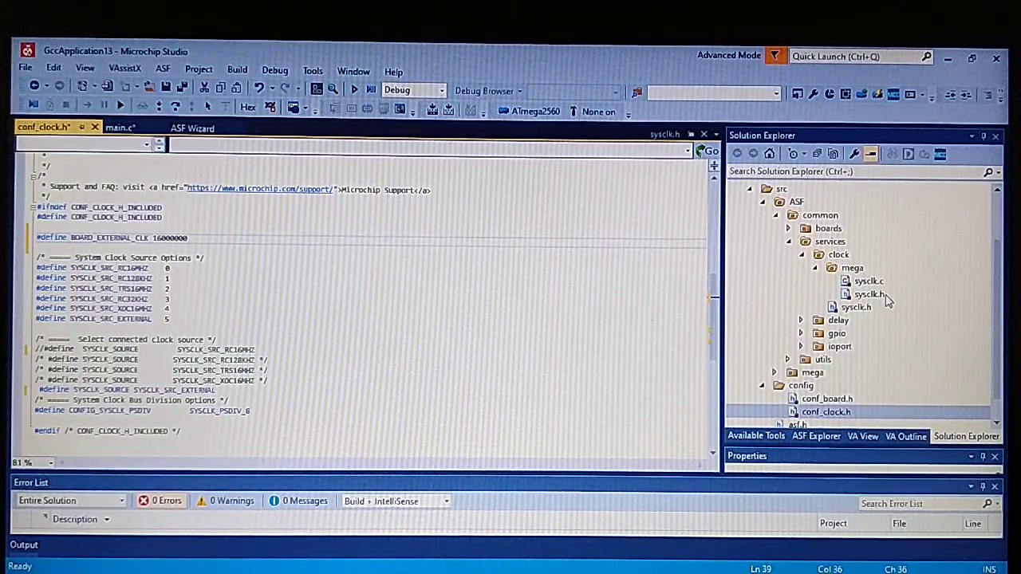
{"action": "left_click", "coordinate": [869, 295]}
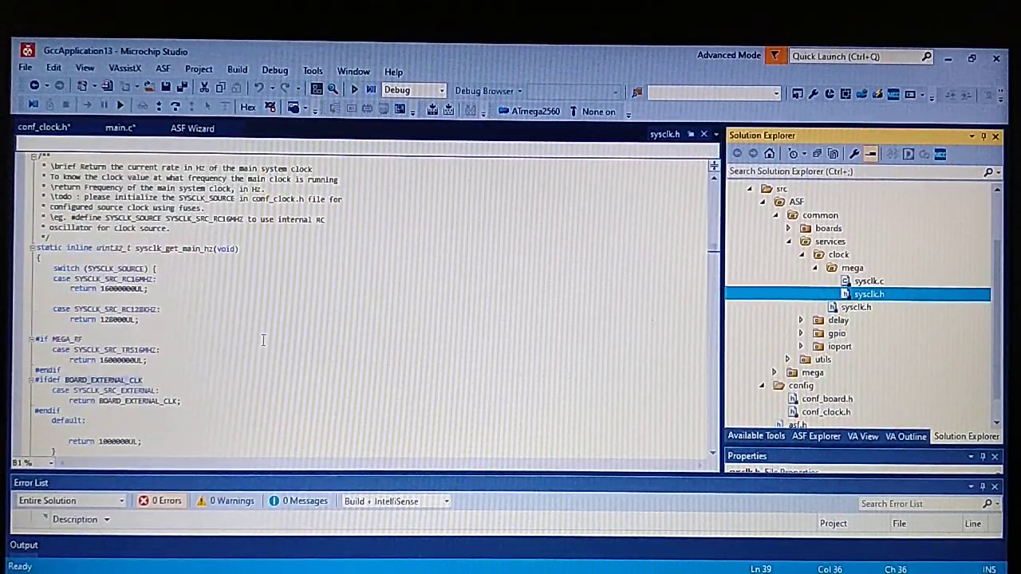
{"action": "scroll", "scroll_direction": "down", "scroll_amount": 3}
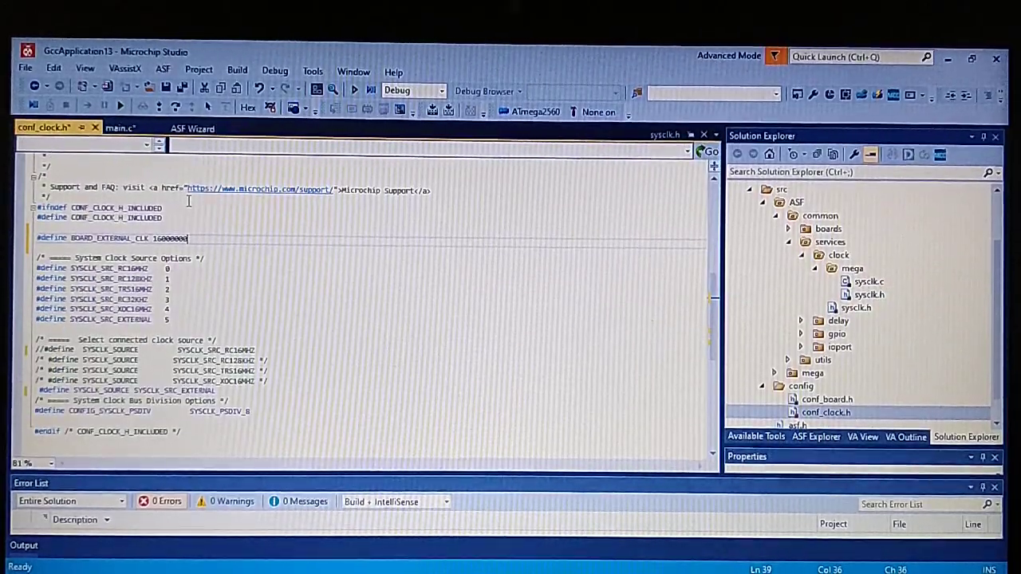
{"action": "type", "text": "UL"}
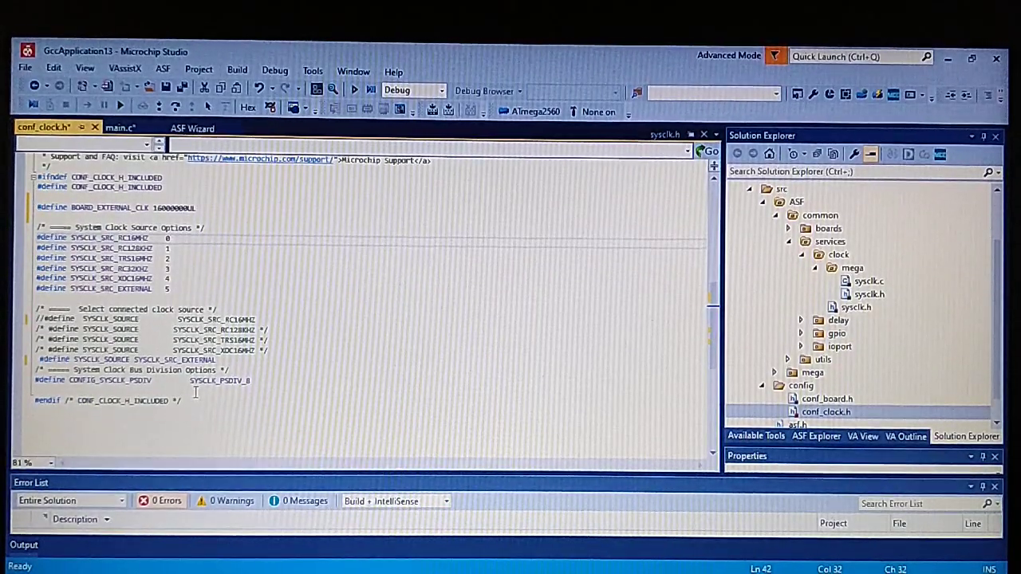
{"action": "scroll", "scroll_direction": "down", "scroll_amount": 3}
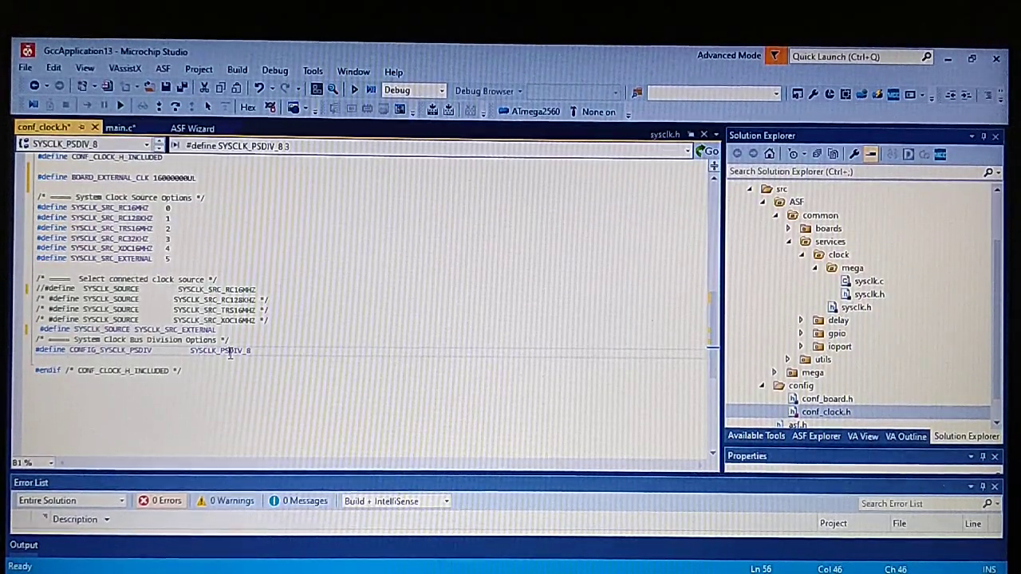
{"action": "right_click", "coordinate": [229, 350]}
{"action": "type", "text": "1"}
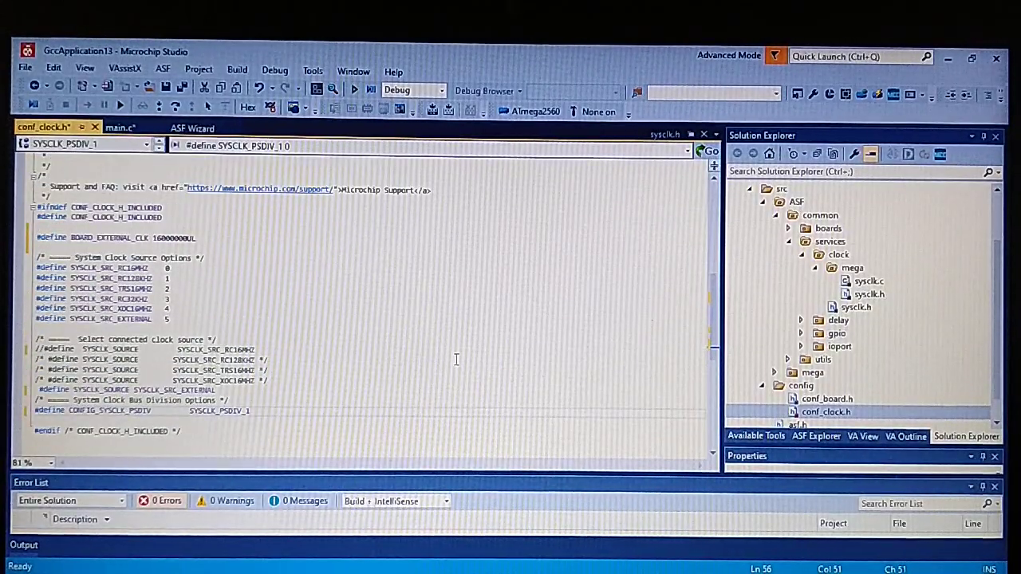
{"action": "mouse_move", "coordinate": [120, 128]}
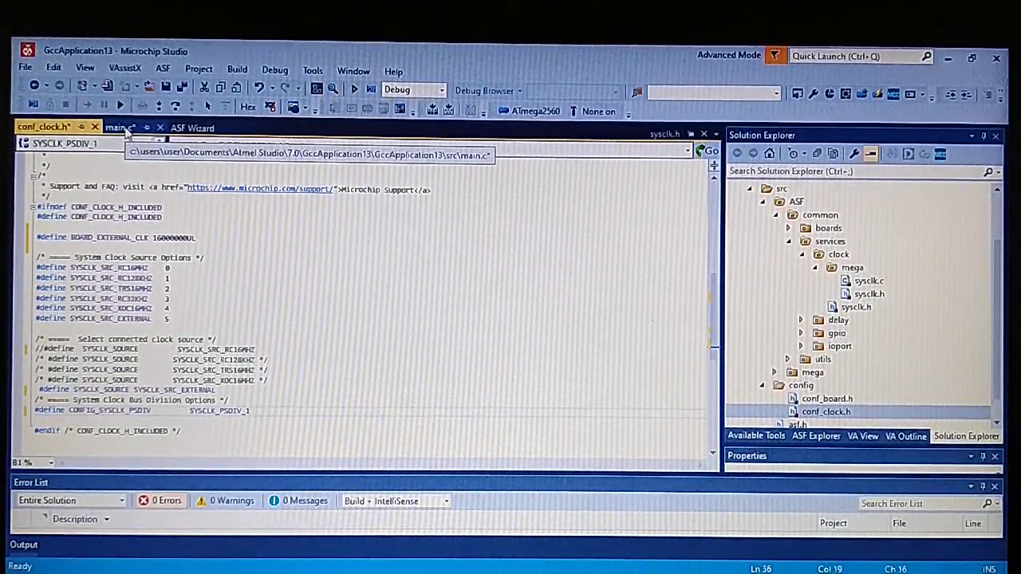
Step: In src/main.c, add delay_init(); right after board_init();
{"action": "left_click", "coordinate": [120, 128]}
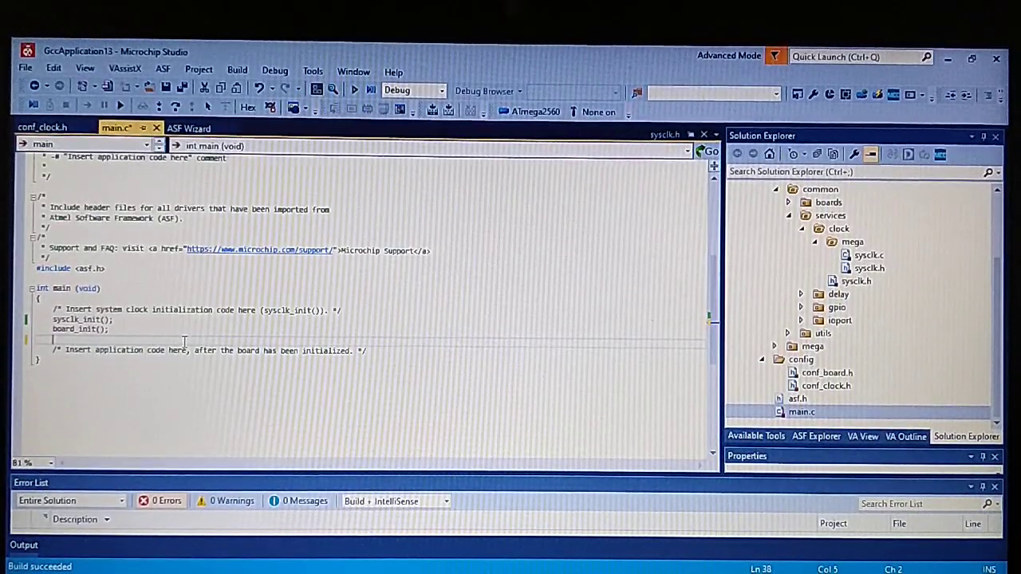
{"action": "type", "text": "delay_init();"}
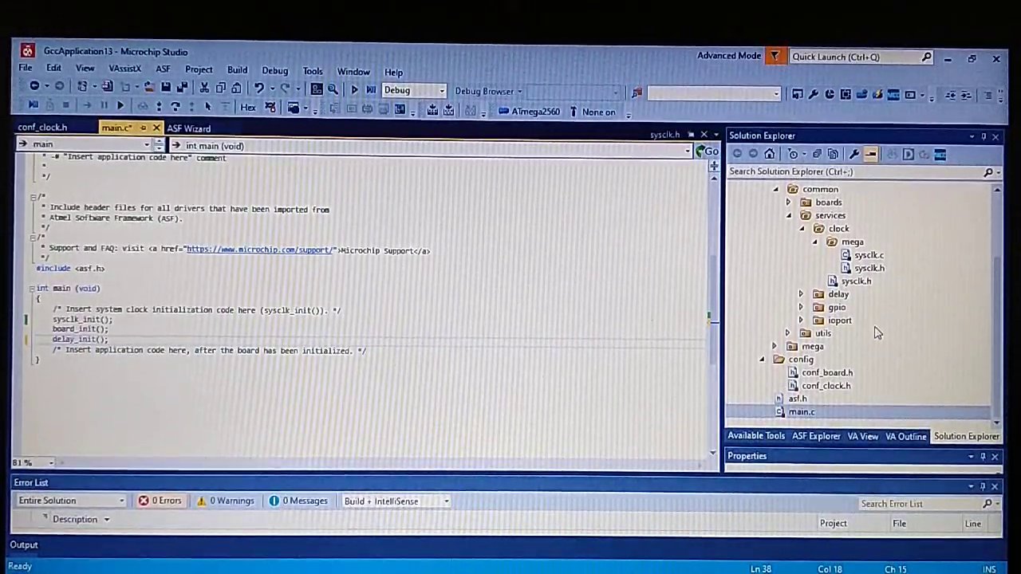
{"action": "left_click", "coordinate": [802, 320]}
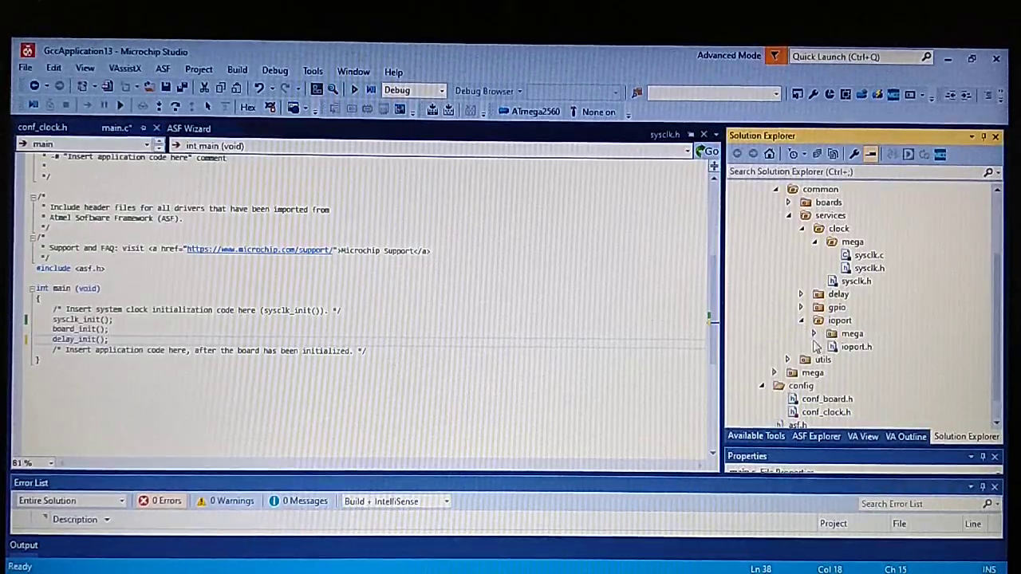
{"action": "left_click", "coordinate": [869, 347]}
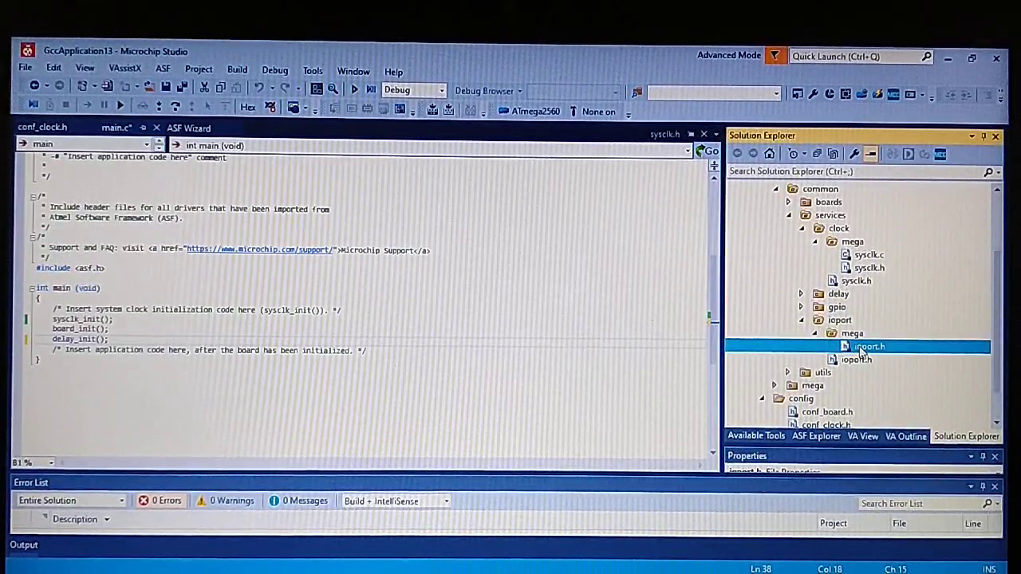
Step: Browse the mega and common ioport.h headers for their example pin macros
{"action": "double_click", "coordinate": [869, 345]}
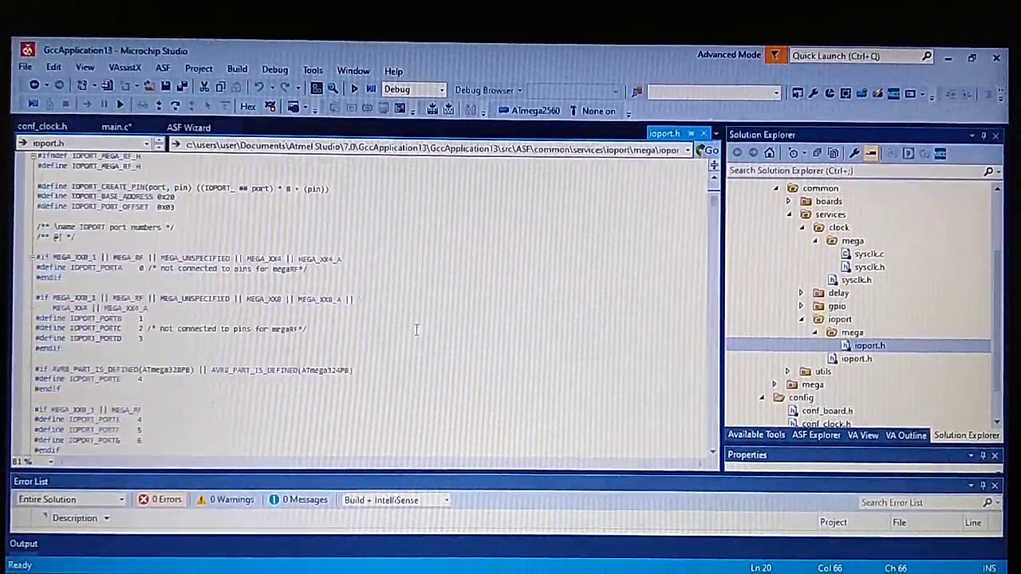
{"action": "scroll", "scroll_direction": "down", "scroll_amount": 3}
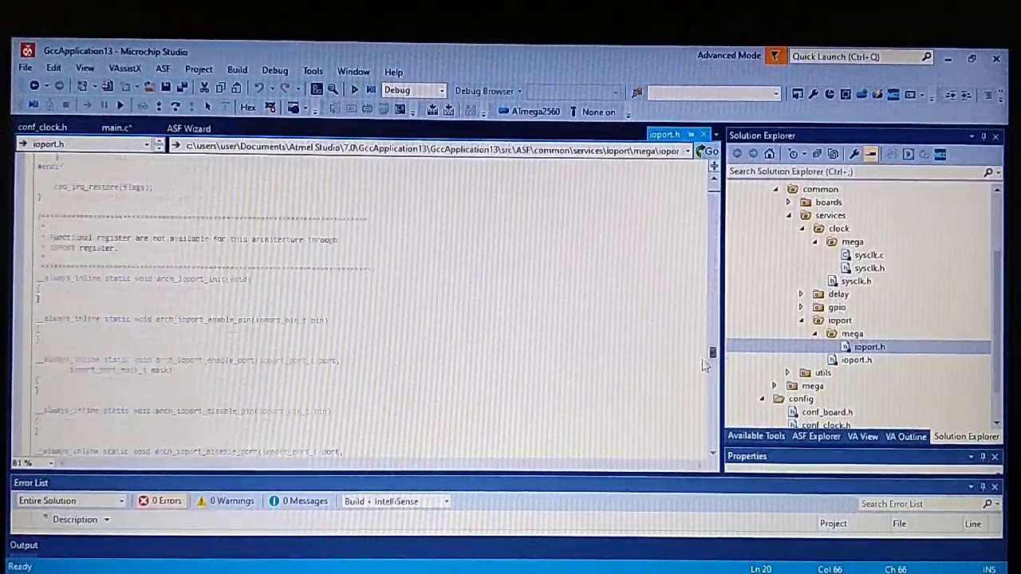
{"action": "scroll", "scroll_direction": "down", "scroll_amount": 3}
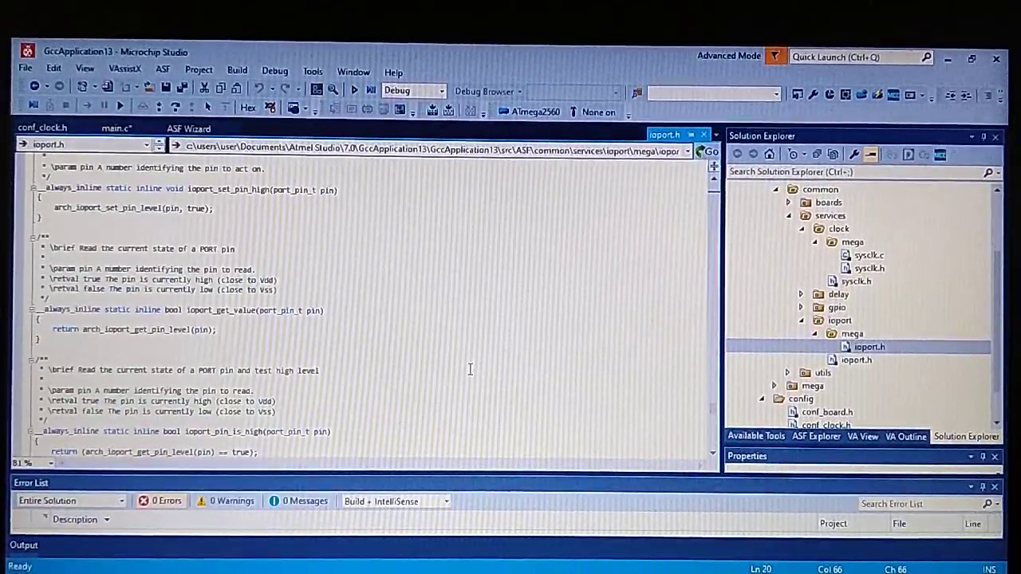
{"action": "scroll", "scroll_direction": "down", "scroll_amount": 3}
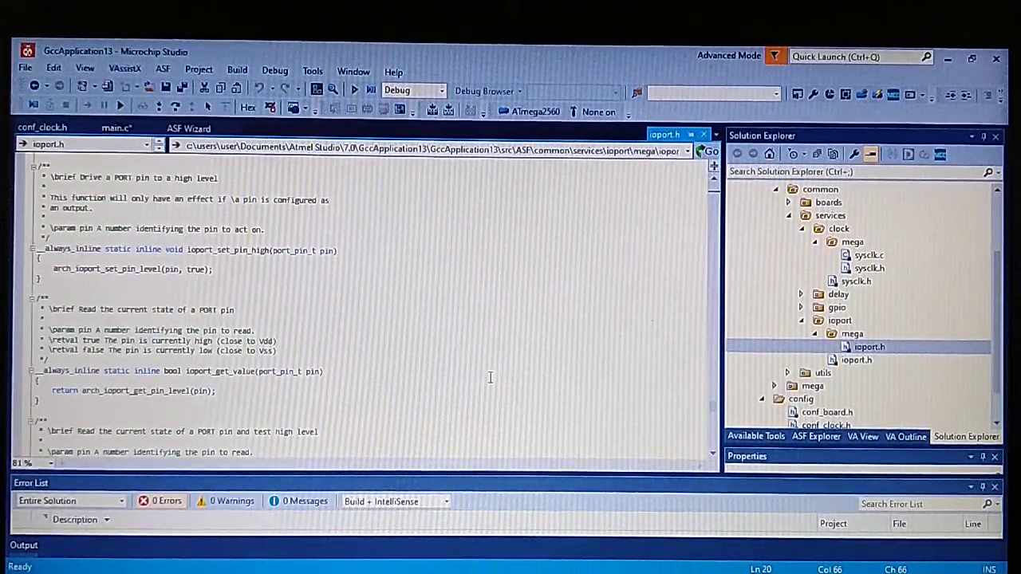
{"action": "left_click", "coordinate": [856, 360]}
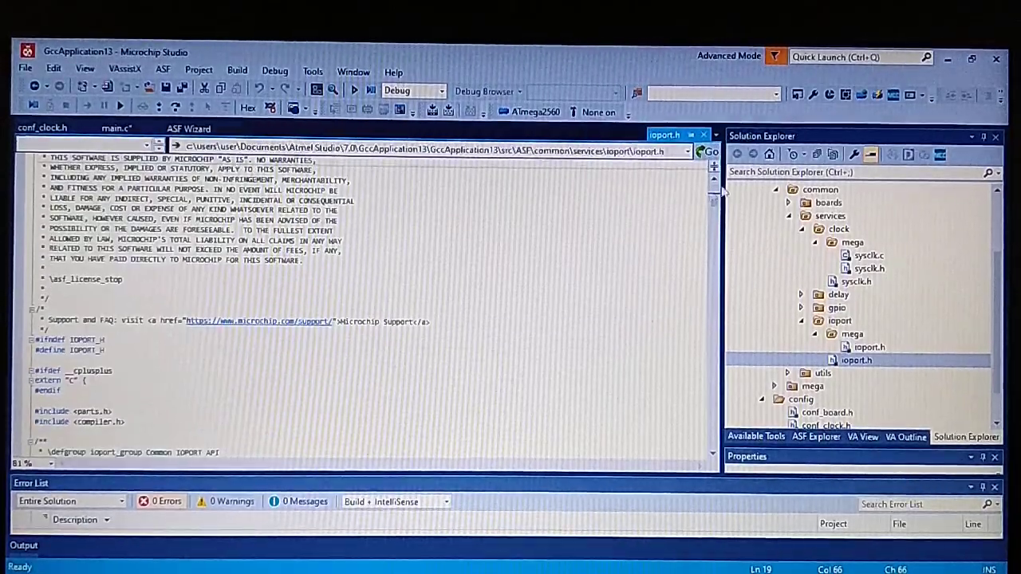
{"action": "scroll", "scroll_direction": "down", "scroll_amount": 3}
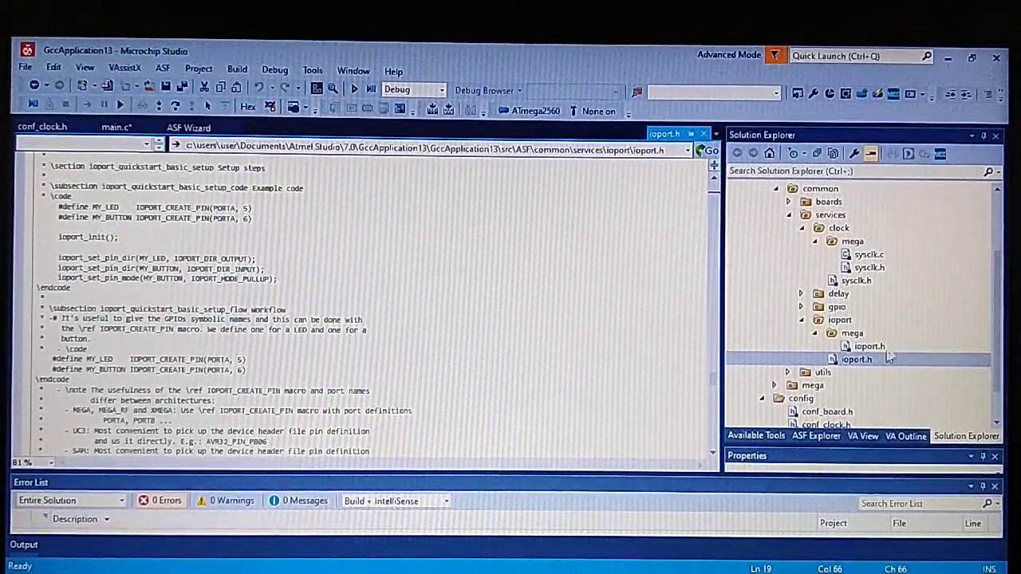
{"action": "scroll", "scroll_direction": "down", "scroll_amount": 3}
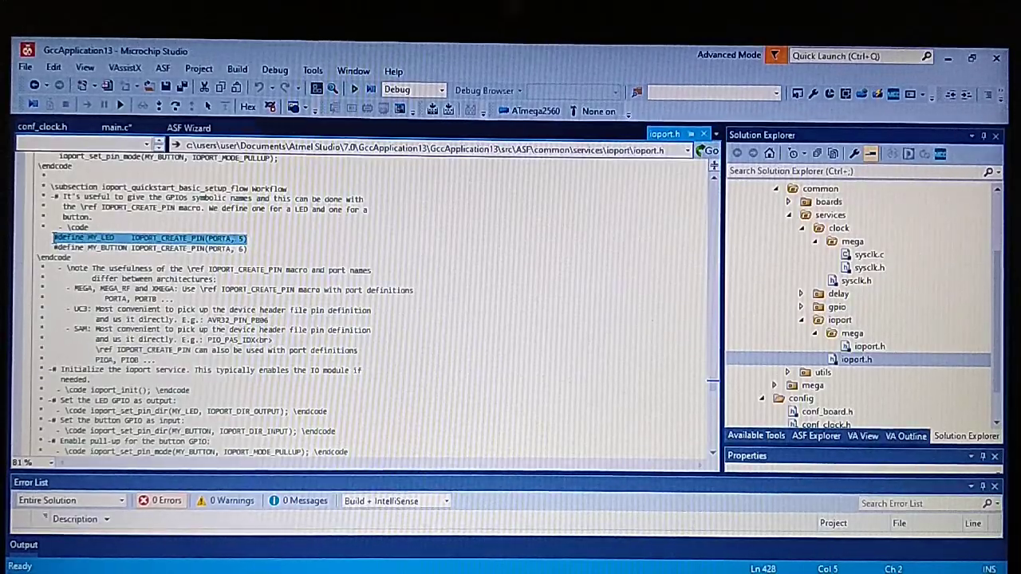
Step: Copy the ioport_init() call, with LED defined as IOPORT_CREATE_PIN(PORTB, 7) in main.c
{"action": "left_click", "coordinate": [116, 127]}
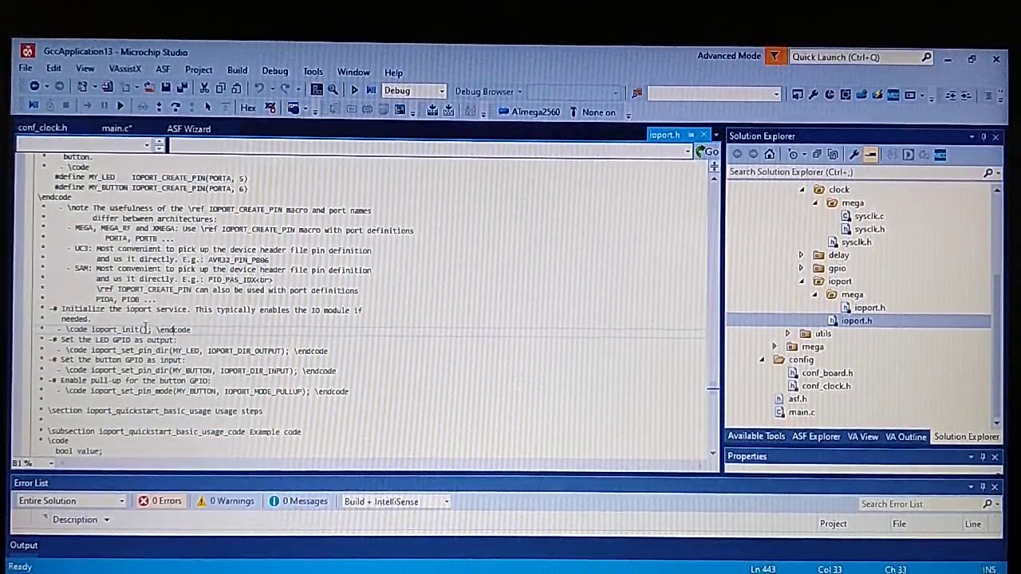
{"action": "double_click", "coordinate": [120, 329]}
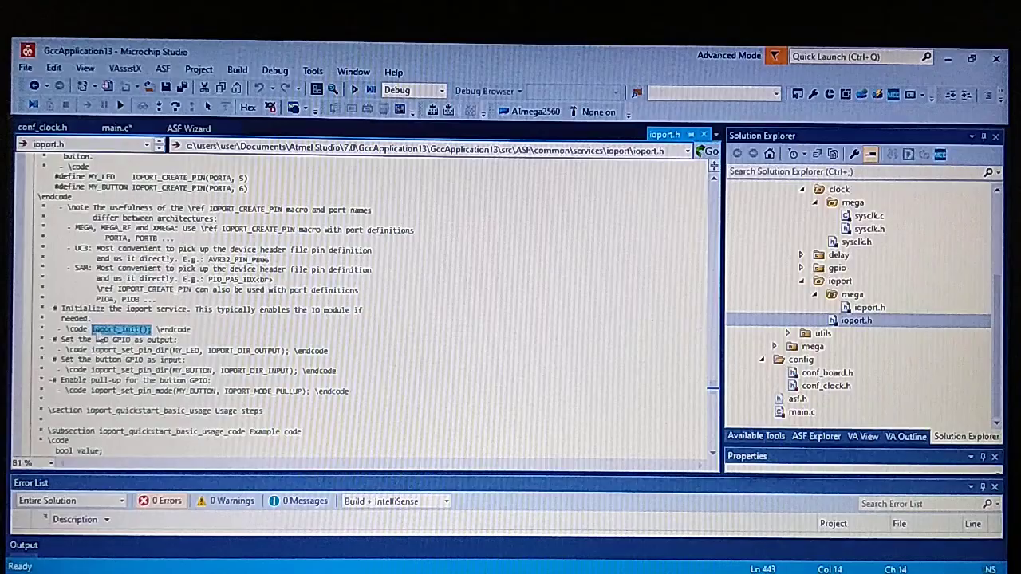
{"action": "right_click", "coordinate": [120, 328]}
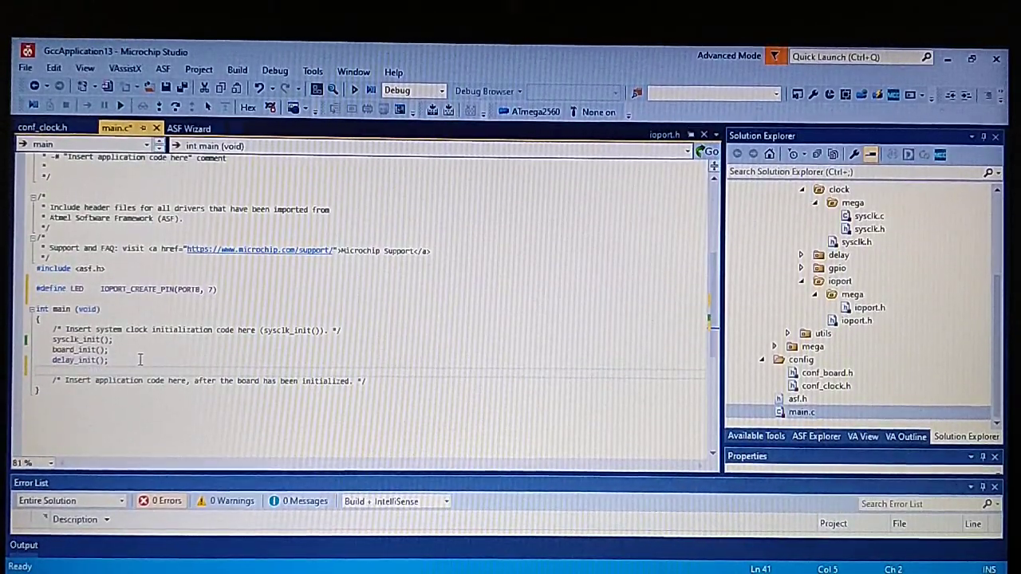
Step: Add ioport_init(); and ioport_set_pin_dir(MY_LED, IOPORT_DIR_OUTPUT); using the ioport.h example
{"action": "type", "text": "ioport_init();"}
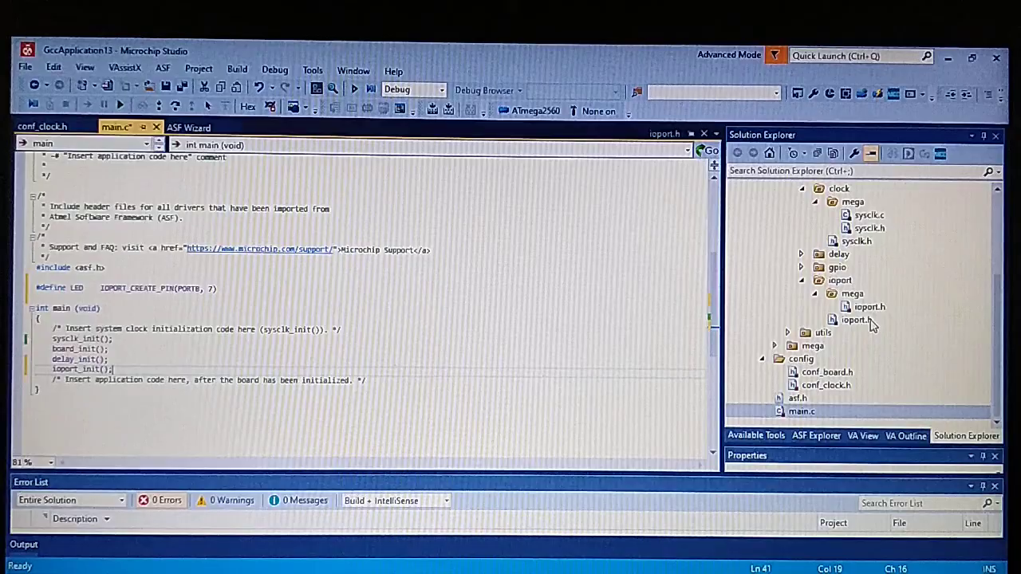
{"action": "double_click", "coordinate": [856, 320]}
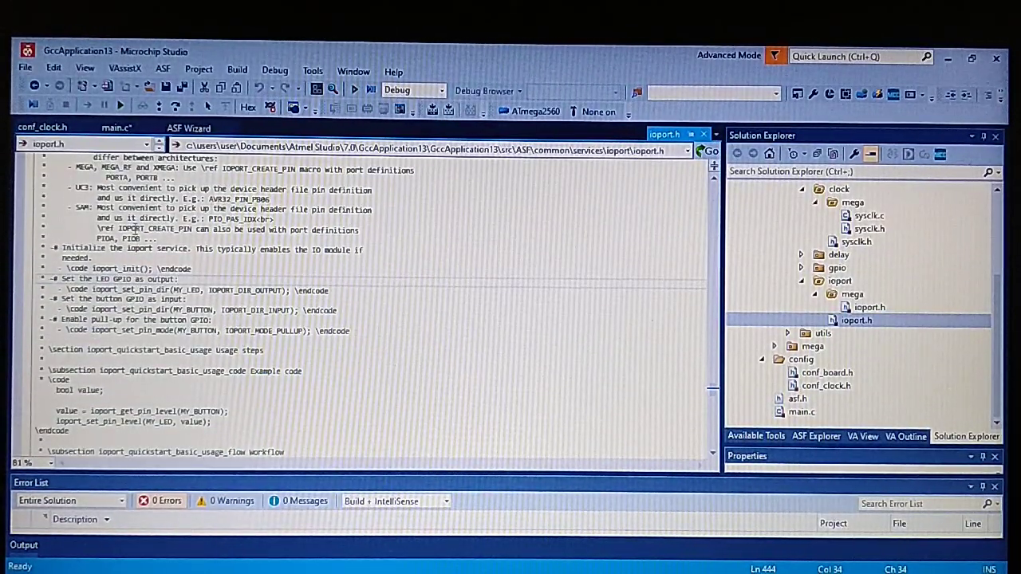
{"action": "scroll", "scroll_direction": "down", "scroll_amount": 3}
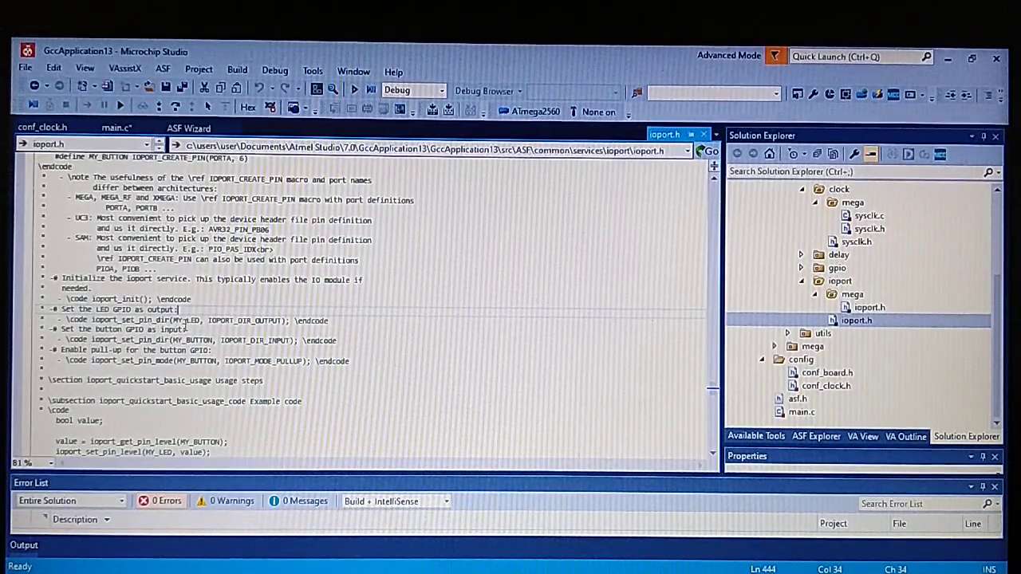
{"action": "double_click", "coordinate": [120, 319]}
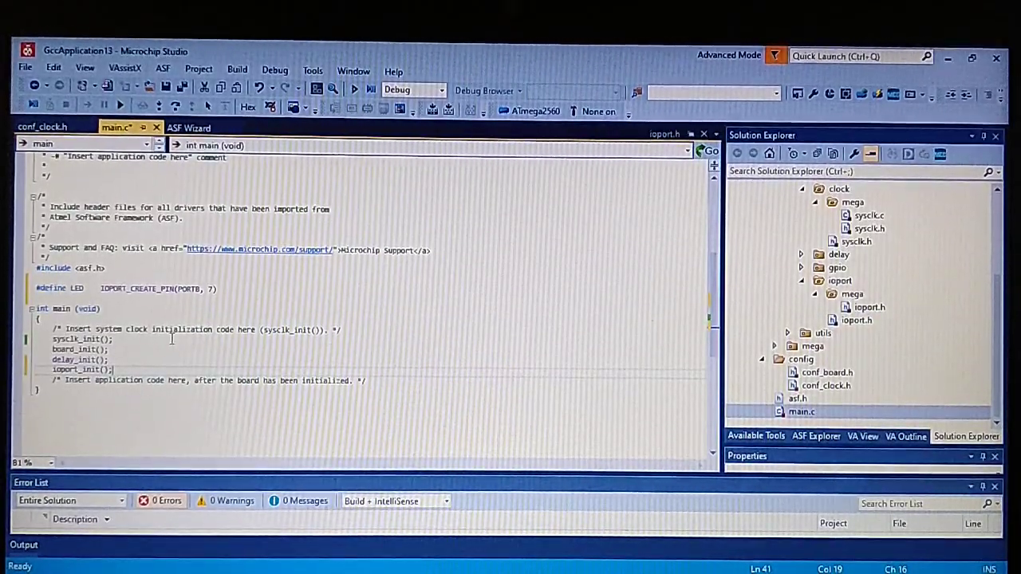
{"action": "type", "text": "ioport_set_pin_dir(MY_LED, IOPORT_DIR_OUTPUT);"}
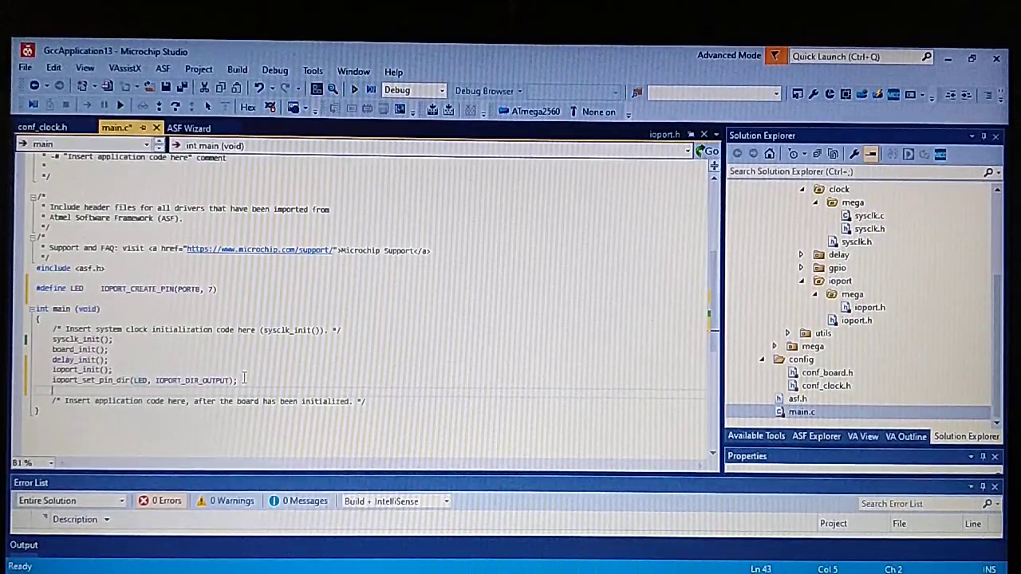
Step: Type an empty while(true) loop below the pin setup
{"action": "type", "text": "while"}
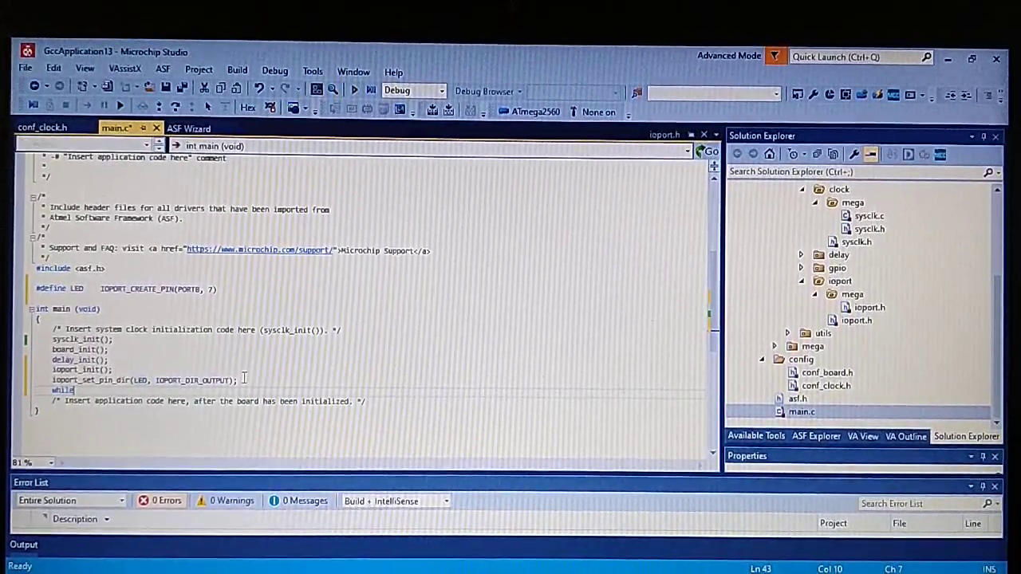
{"action": "type", "text": "(true"}
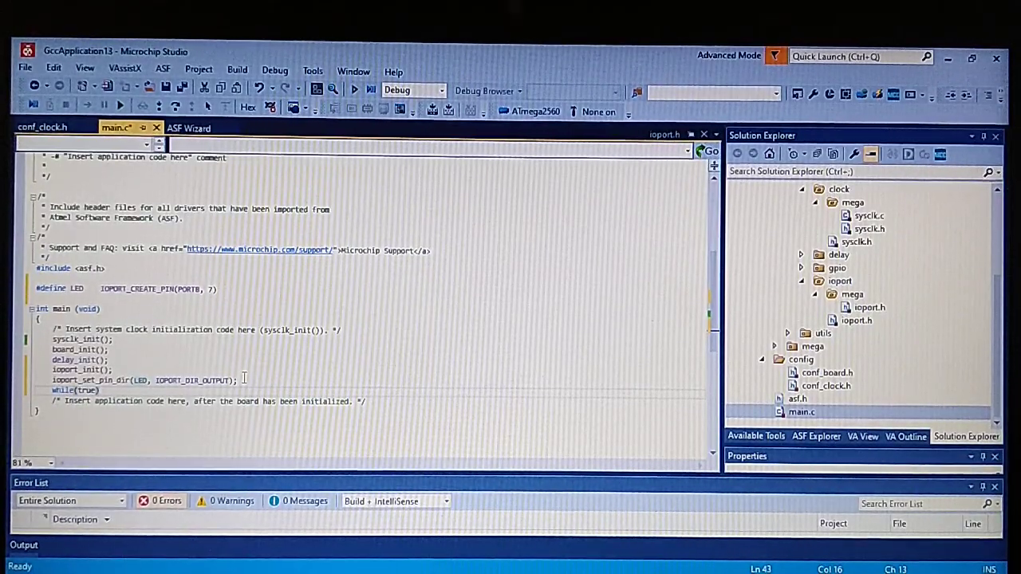
{"action": "type", "text": "()"}
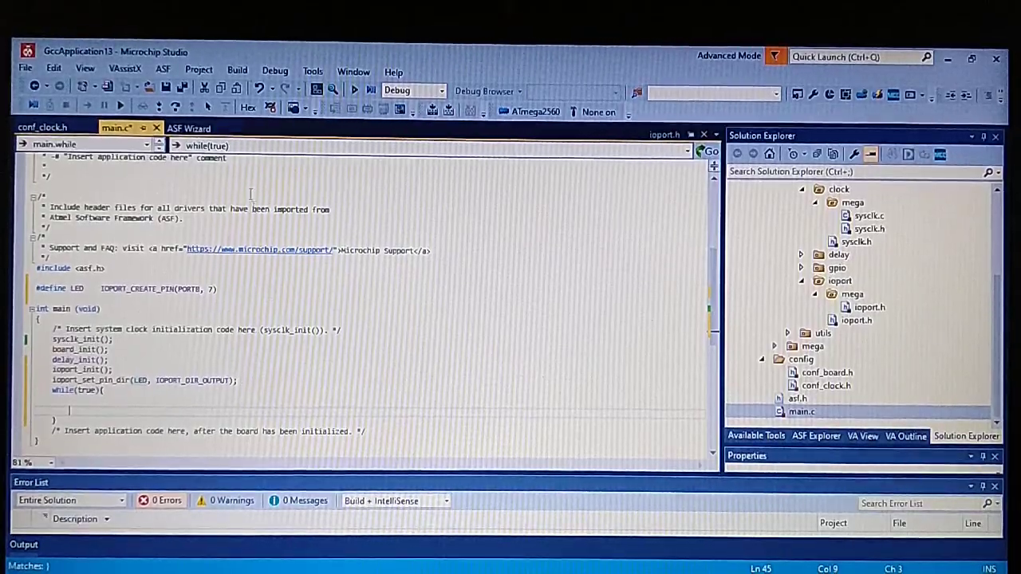
{"action": "left_click", "coordinate": [856, 320]}
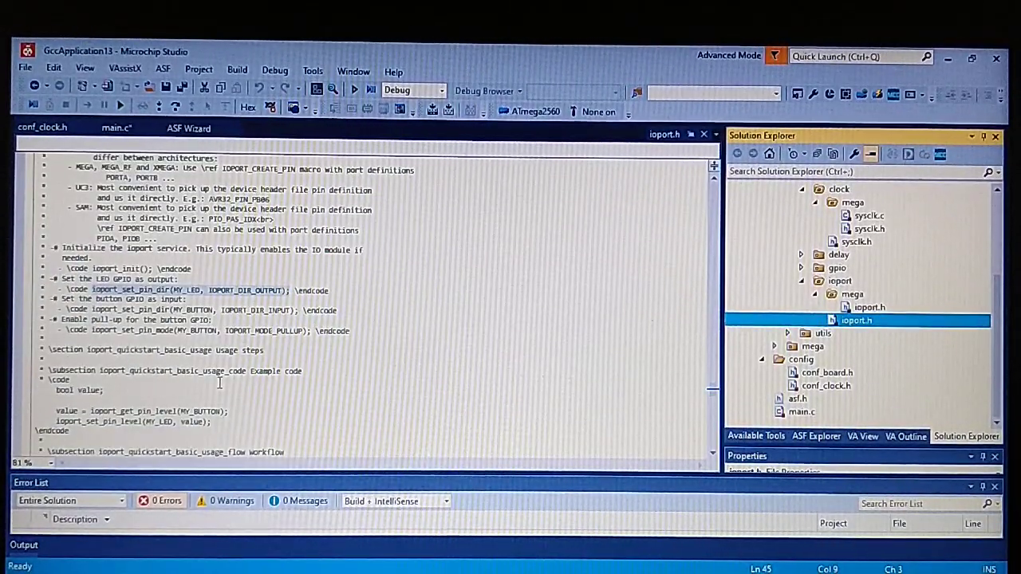
{"action": "scroll", "scroll_direction": "down", "scroll_amount": 3}
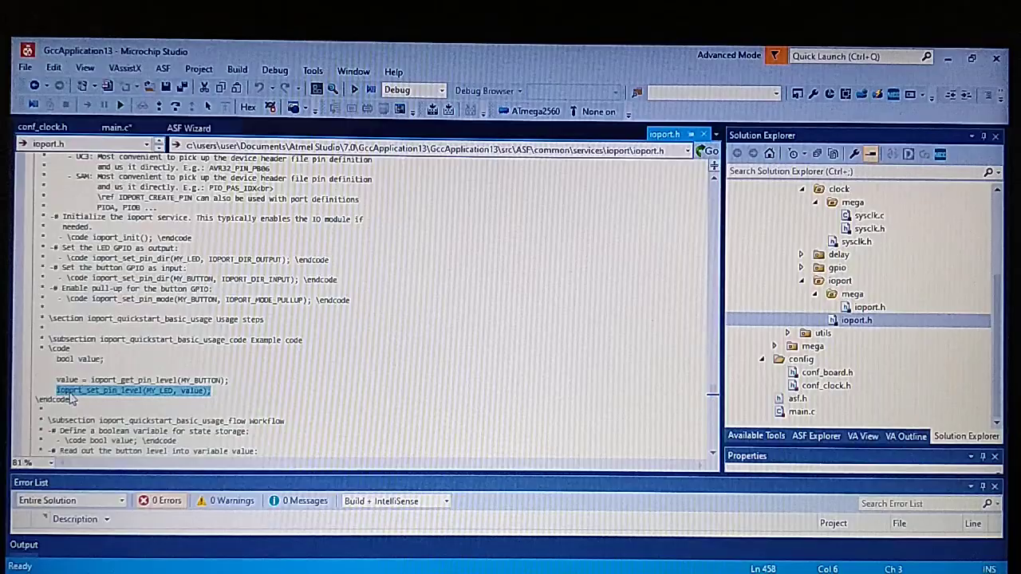
{"action": "right_click", "coordinate": [72, 391]}
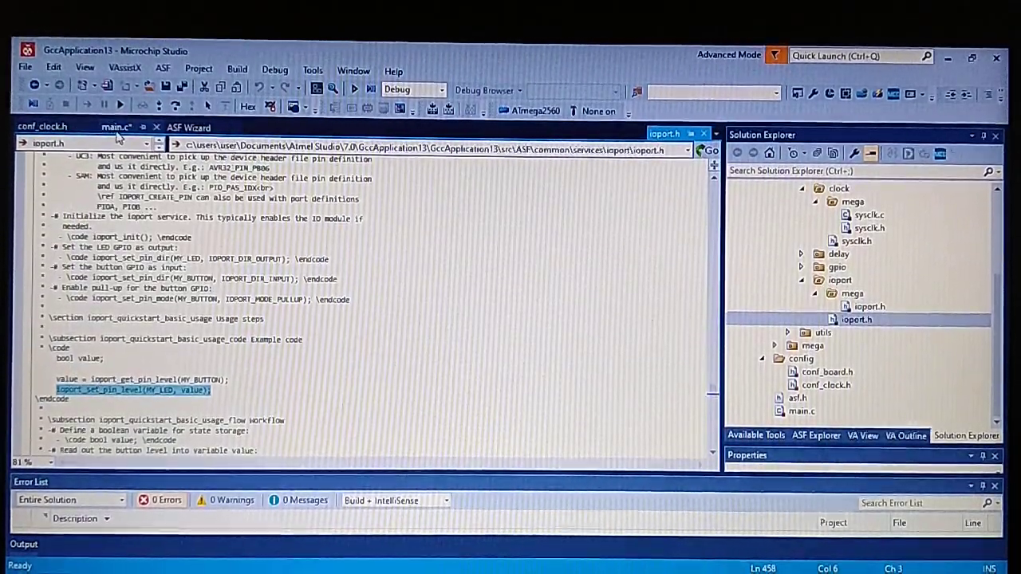
{"action": "left_click", "coordinate": [117, 128]}
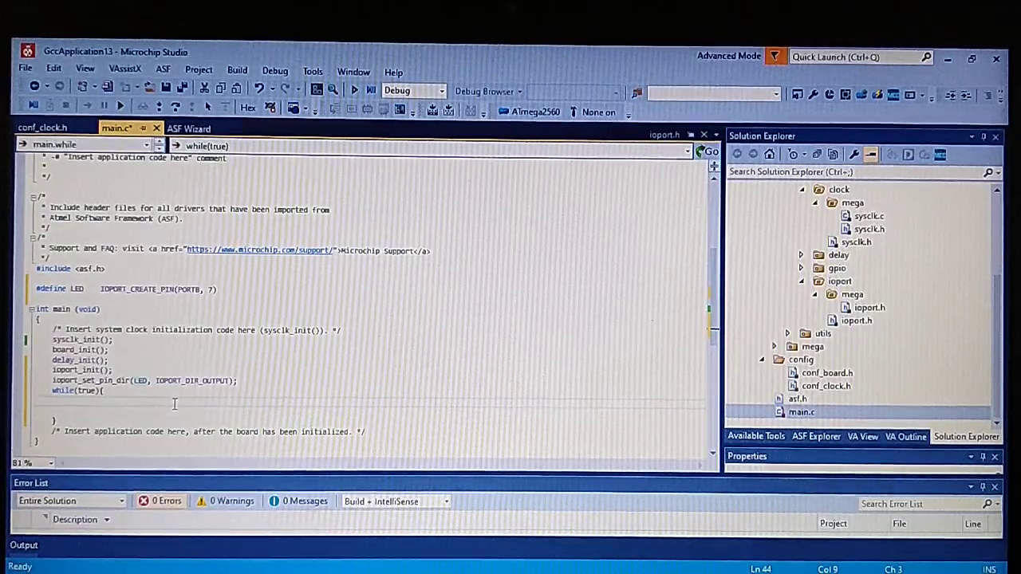
Step: Fill the loop with ioport_set_pin_level(MY_LED, 1) and a delay_ms(100) call
{"action": "type", "text": "ioport_set_pin_level(MY_LED, value);"}
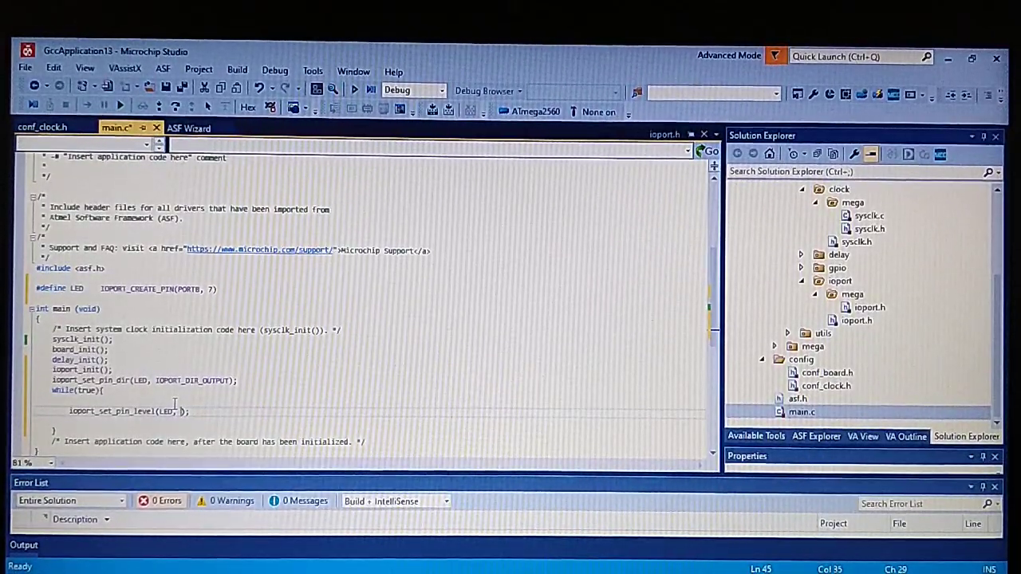
{"action": "type", "text": "1"}
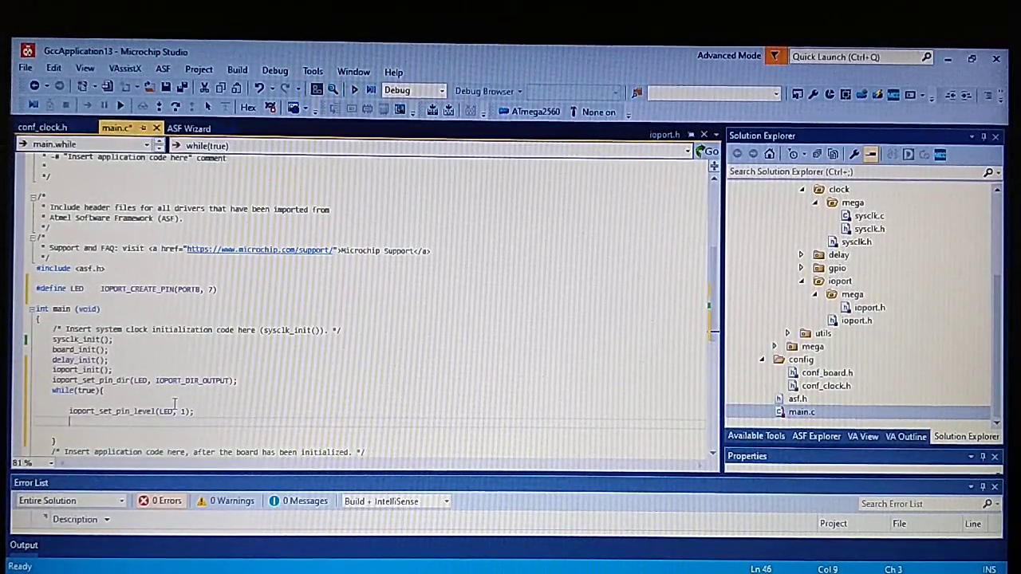
{"action": "type", "text": "delay_ms"}
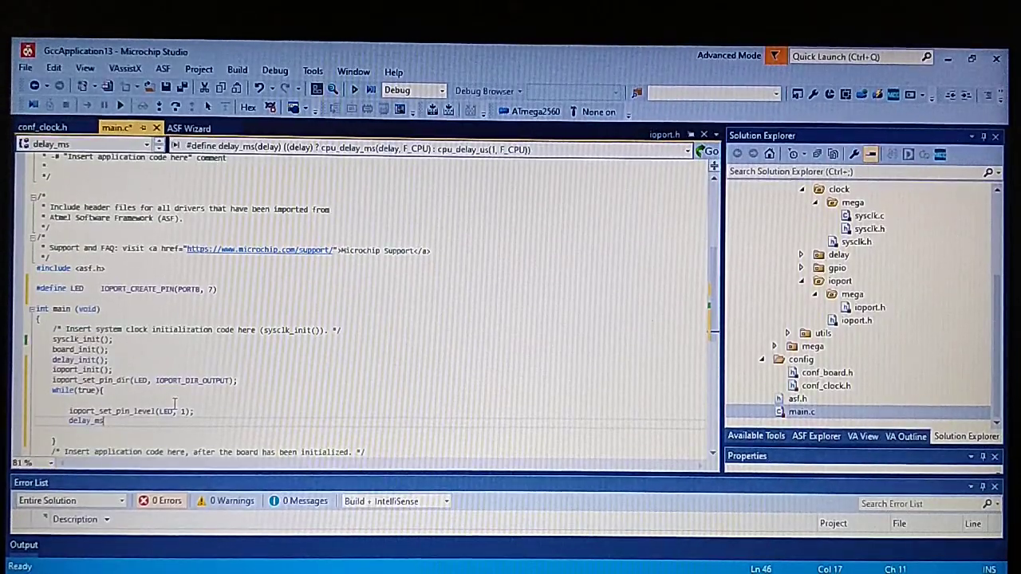
{"action": "type", "text": "(100);"}
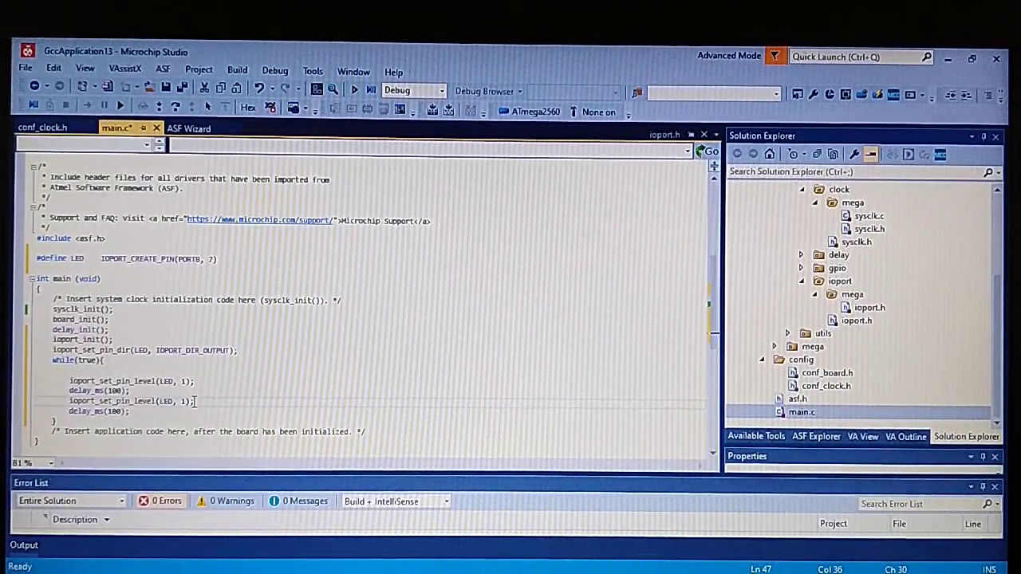
{"action": "type", "text": "0"}
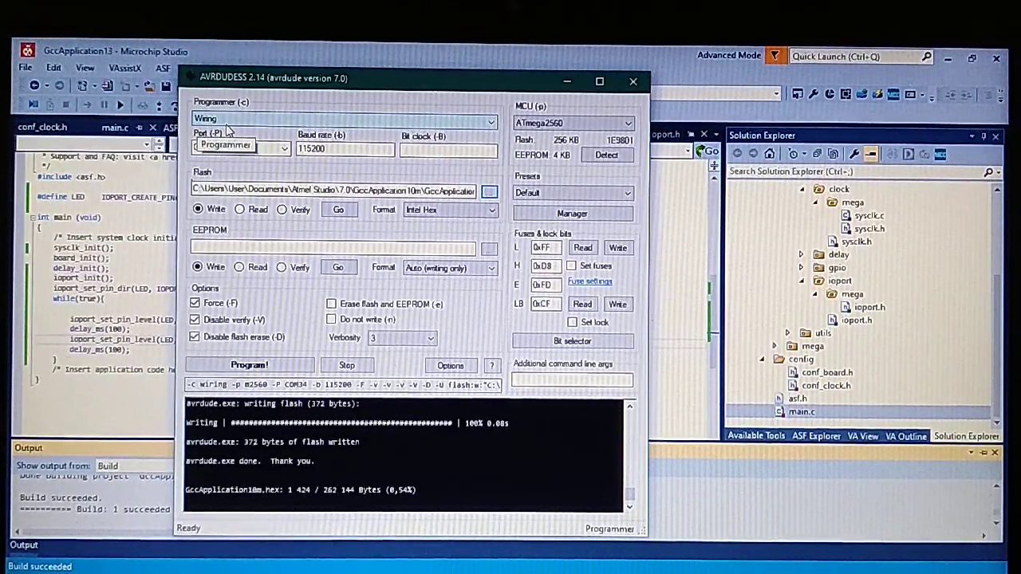
Step: Select port COM34, detect the ATmega2560, and browse for the flash file
{"action": "left_click", "coordinate": [239, 149]}
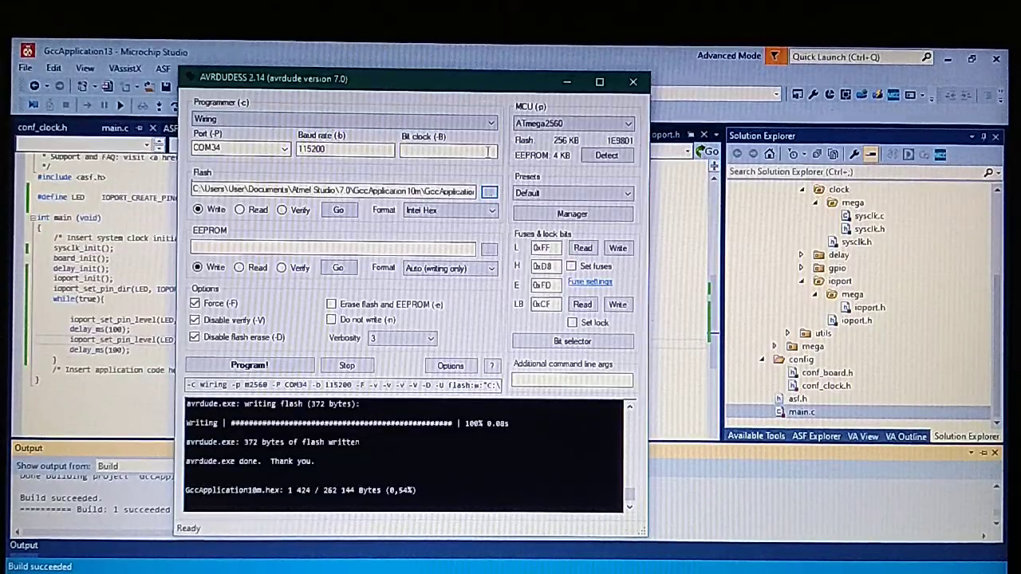
{"action": "left_click", "coordinate": [284, 148]}
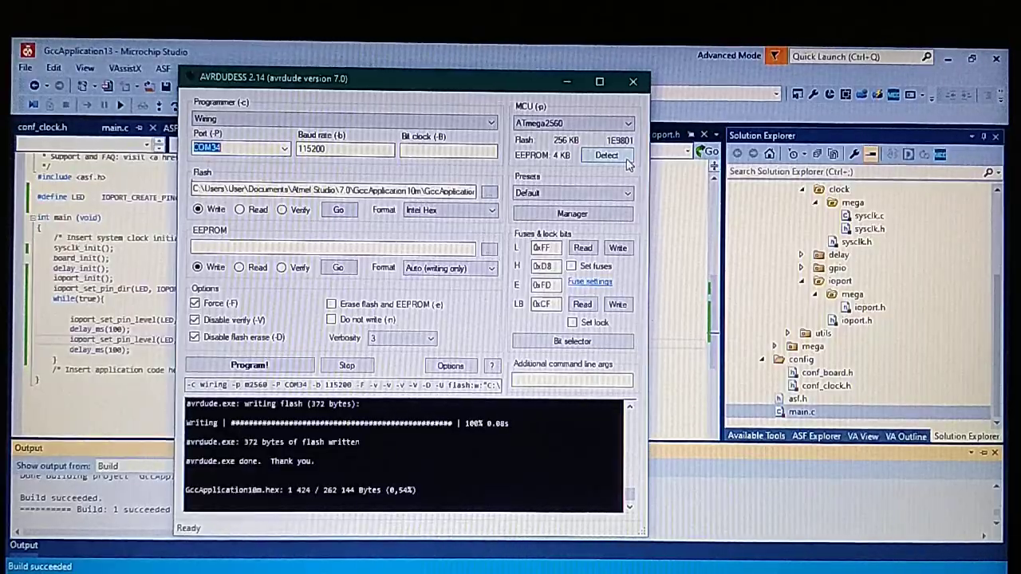
{"action": "left_click", "coordinate": [607, 155]}
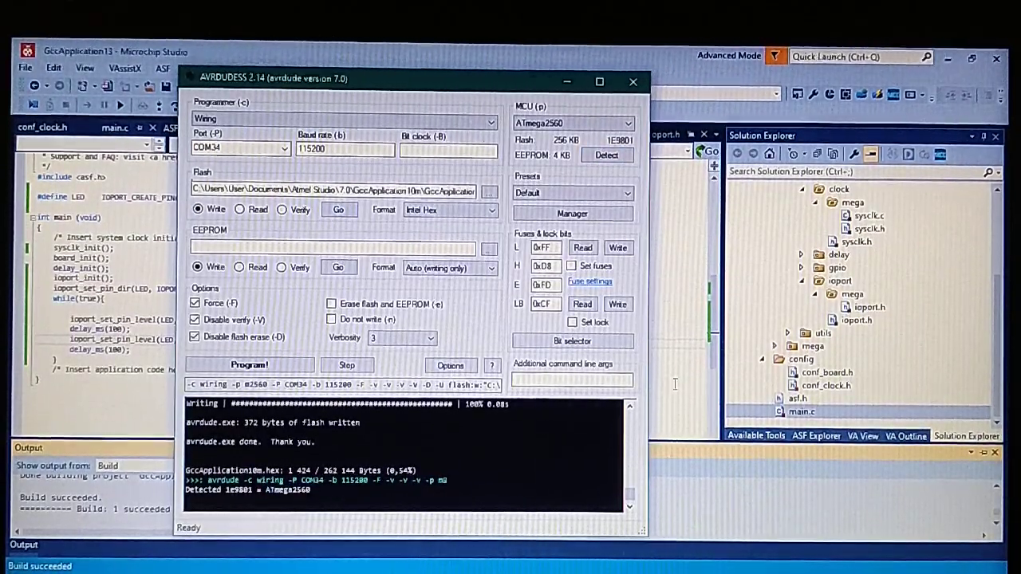
{"action": "left_click", "coordinate": [489, 191]}
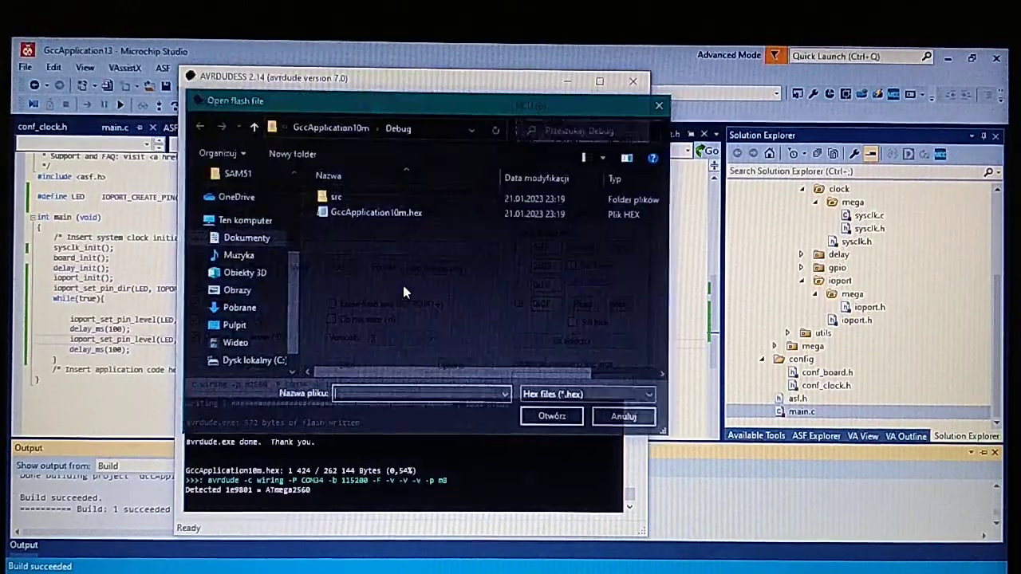
Step: Go up two folders into GccApplication13 and load GccApplication13.hex as the flash file
{"action": "left_click", "coordinate": [254, 127]}
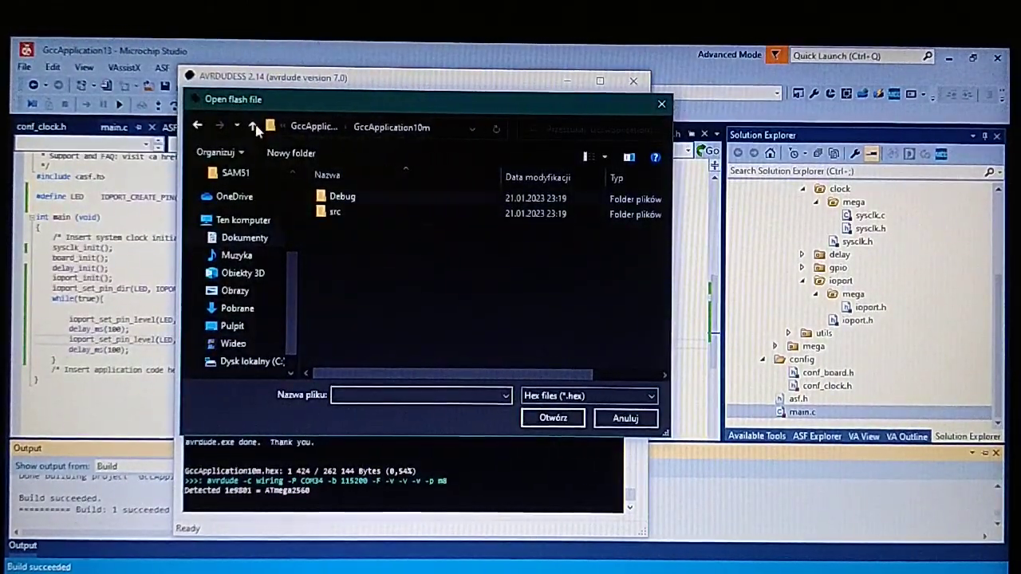
{"action": "left_click", "coordinate": [254, 127]}
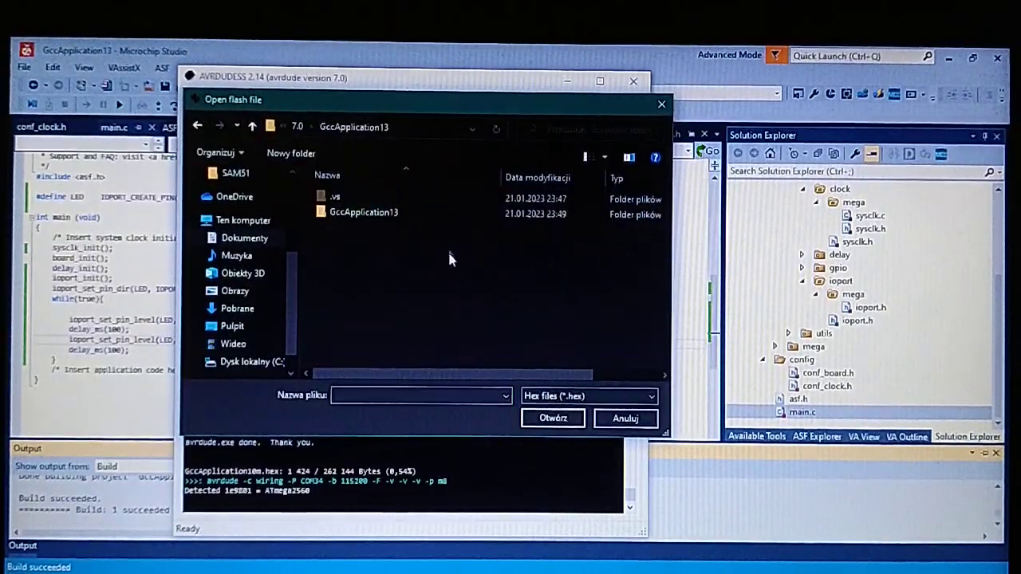
{"action": "double_click", "coordinate": [364, 212]}
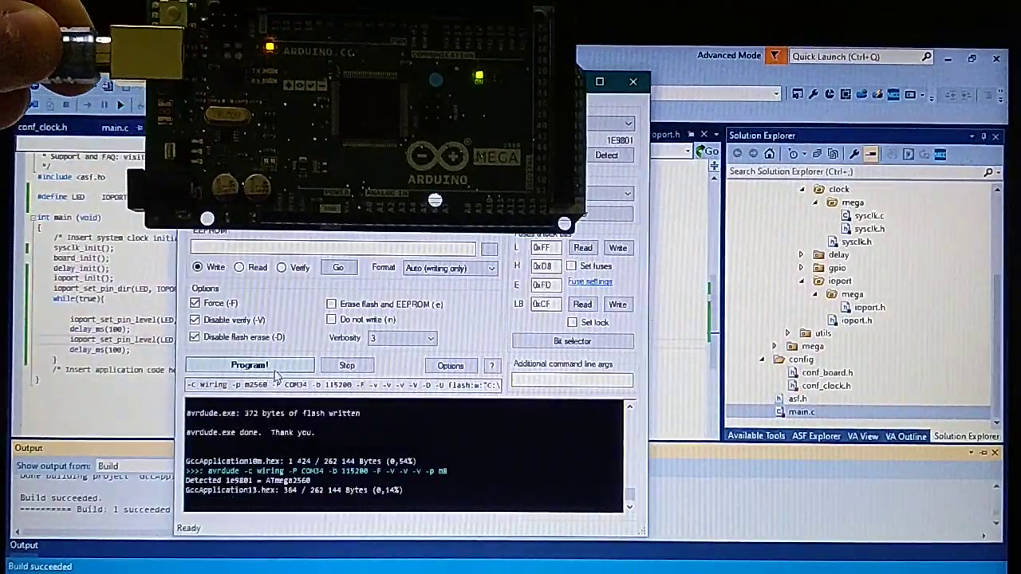
Step: Program GccApplication13.hex onto the ATmega2560 over COM34
{"action": "left_click", "coordinate": [249, 365]}
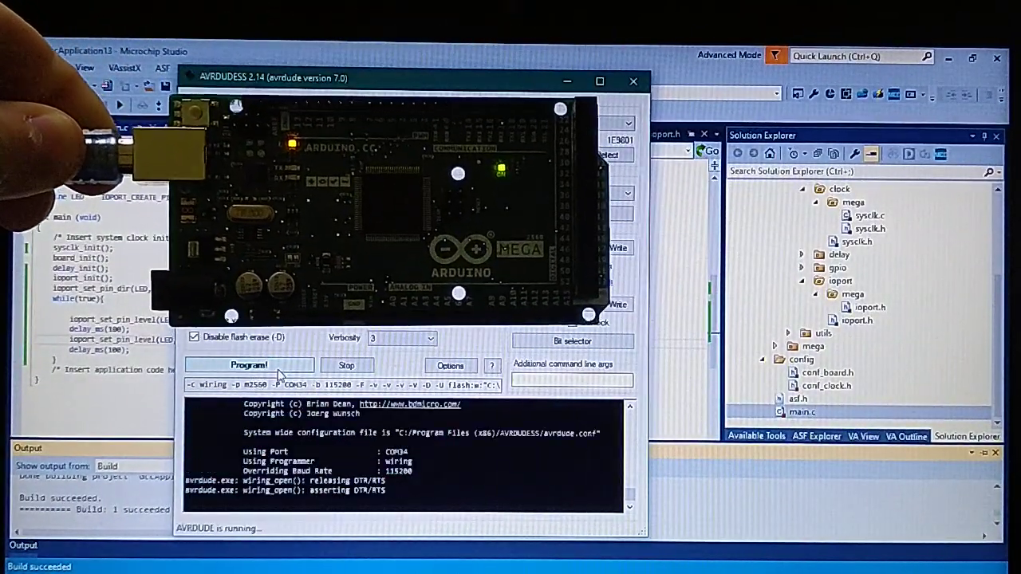